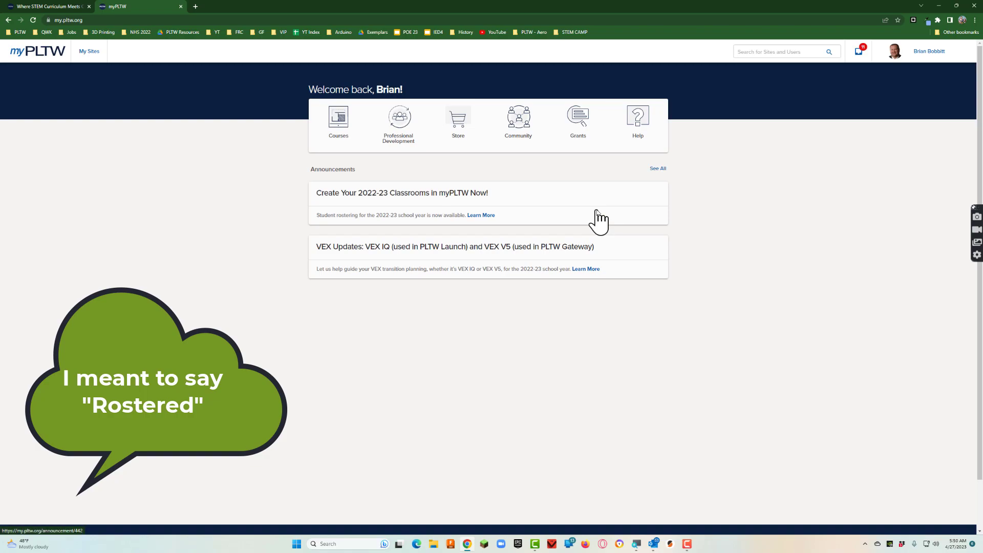
pyautogui.moveTo(598, 216)
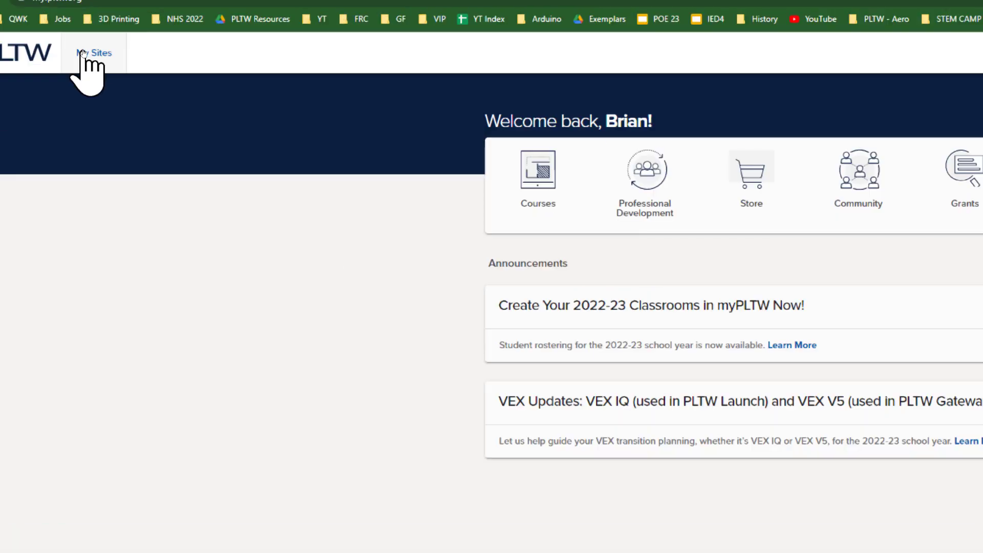
# Step: Open My Sites in myPLTW to list North High School and North High School - Virtual
pyautogui.click(93, 53)
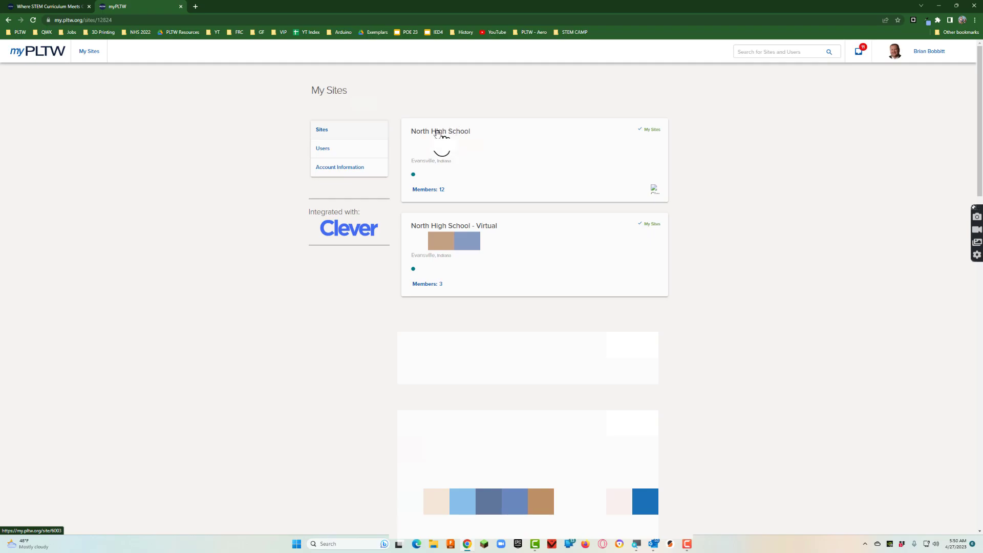
# Step: Open the North High School site and launch its Kite Educator Portal tile
pyautogui.click(440, 131)
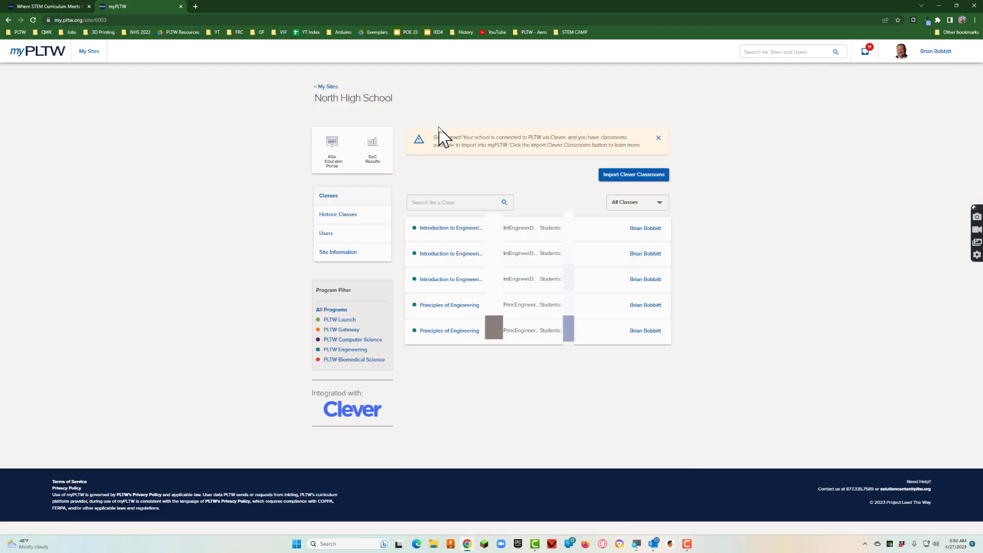
pyautogui.moveTo(541, 139)
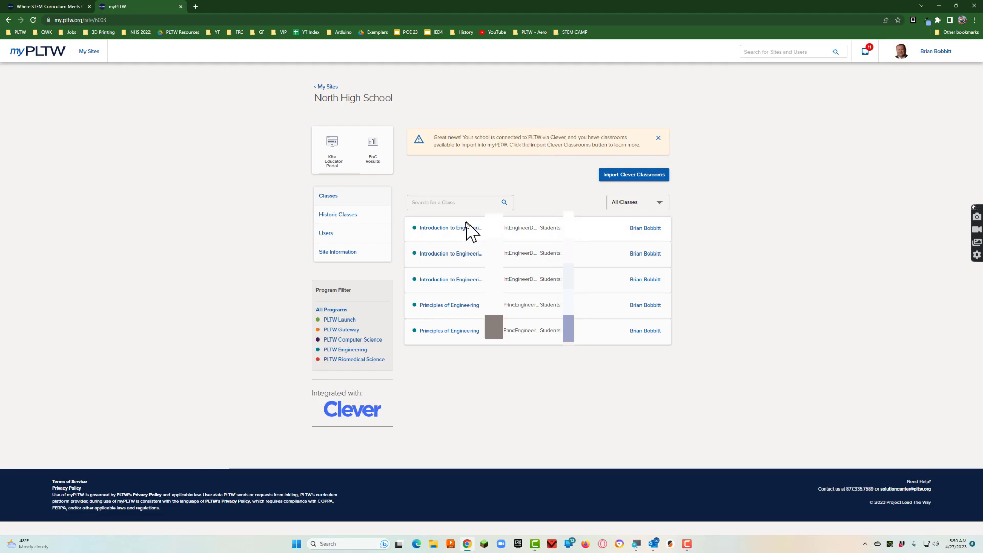
pyautogui.moveTo(332, 150)
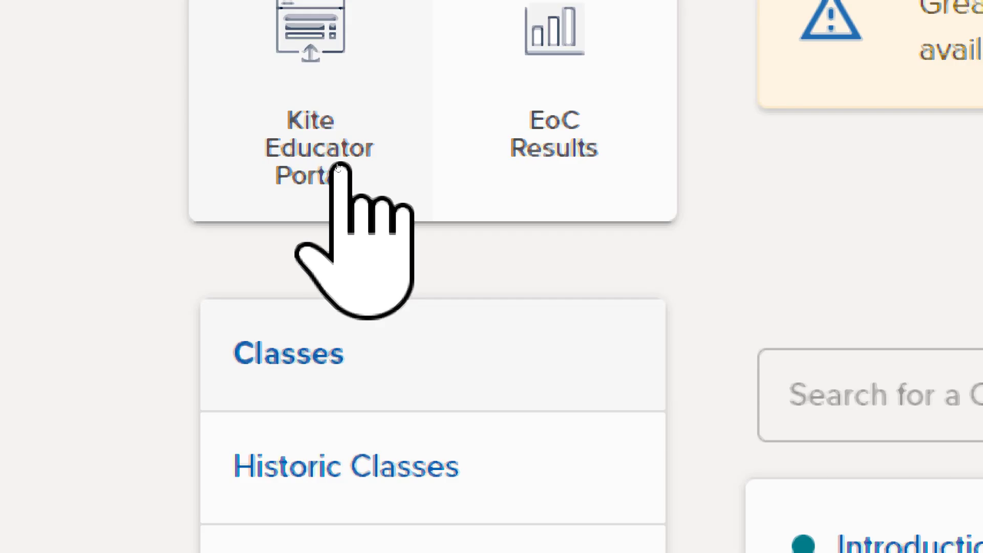
pyautogui.click(310, 147)
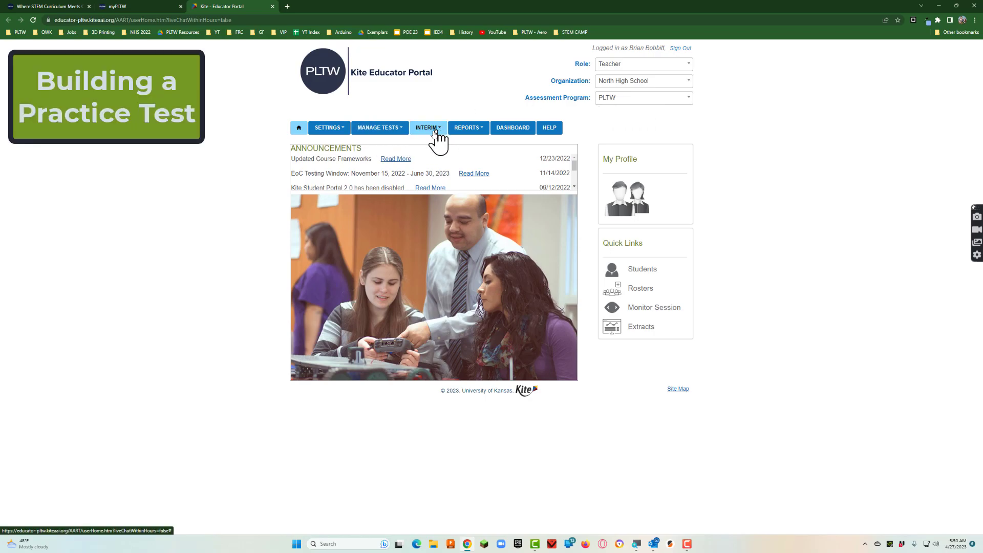
# Step: Start an Interim test build for ENG - Introduction to Engineering Design 20
pyautogui.click(428, 127)
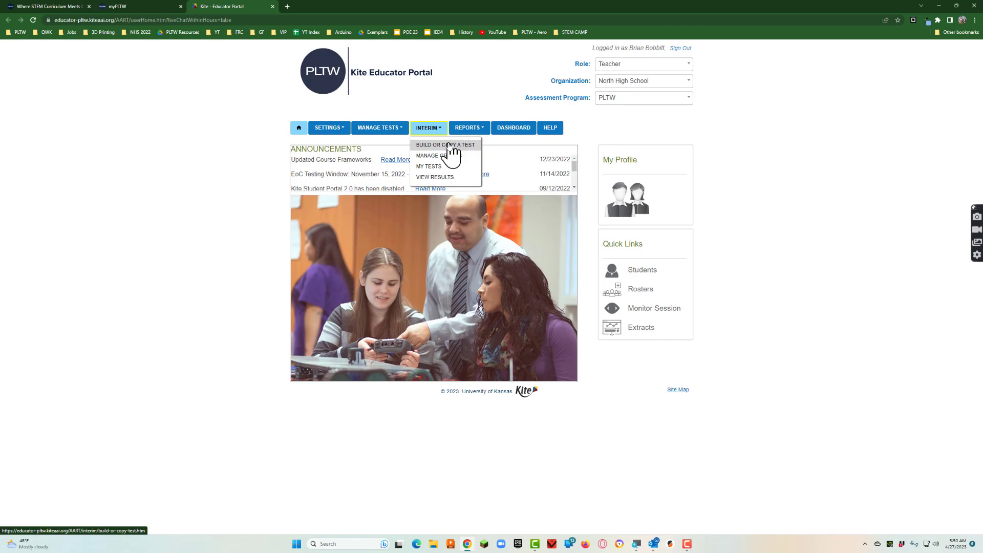
pyautogui.click(444, 145)
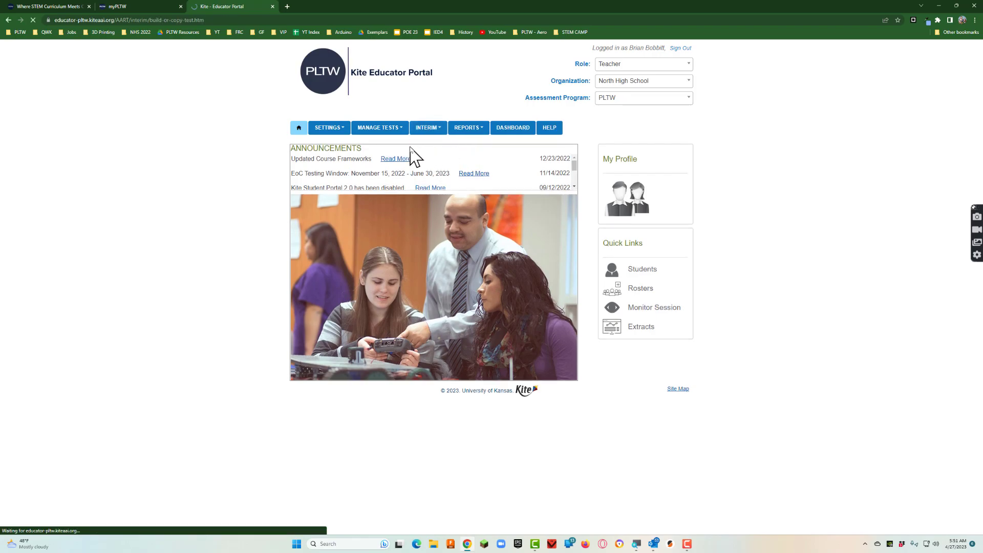
pyautogui.click(428, 127)
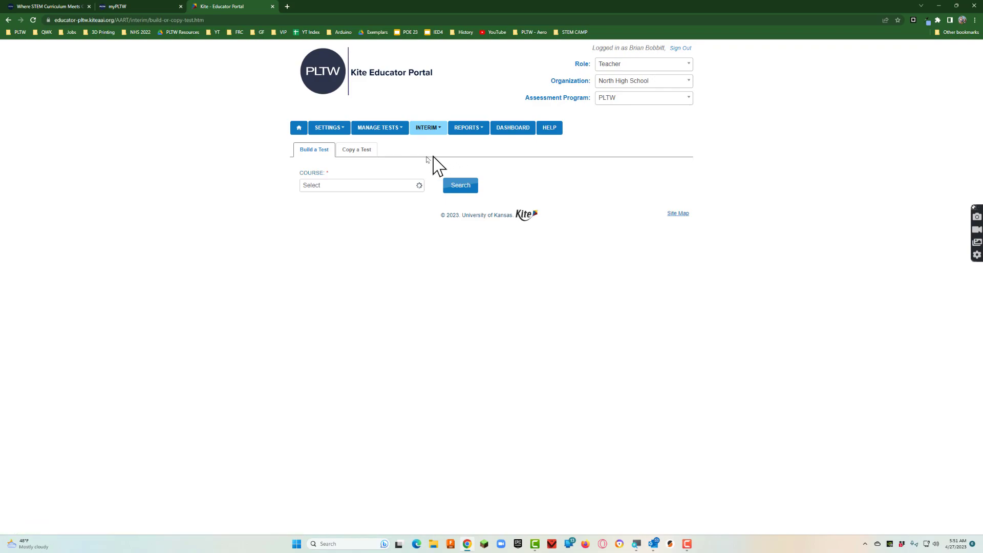
pyautogui.click(362, 185)
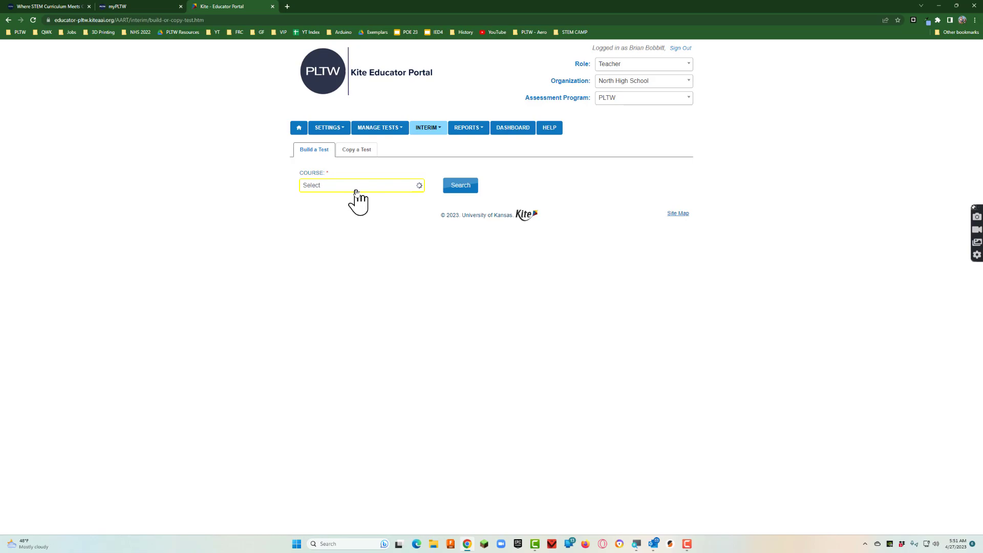
pyautogui.click(361, 185)
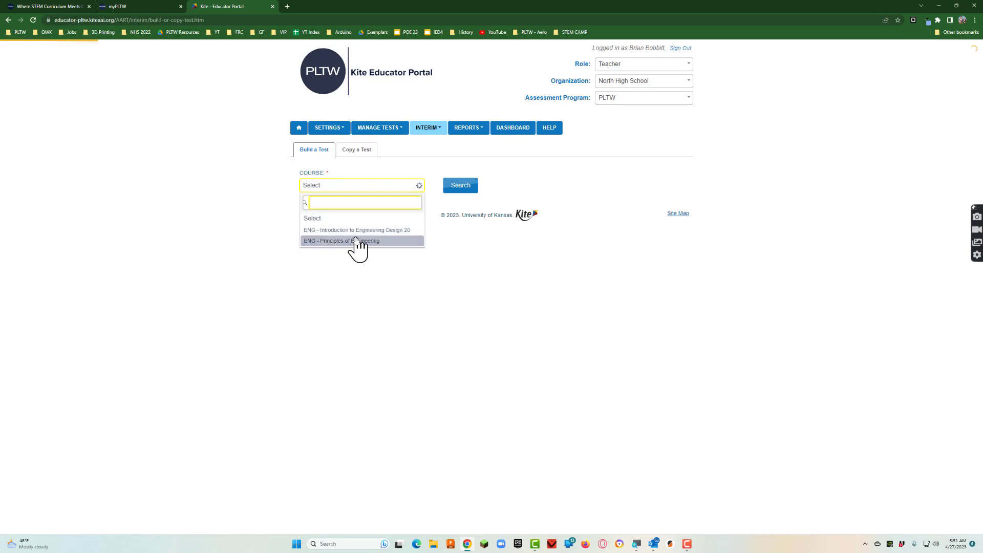
pyautogui.moveTo(398, 230)
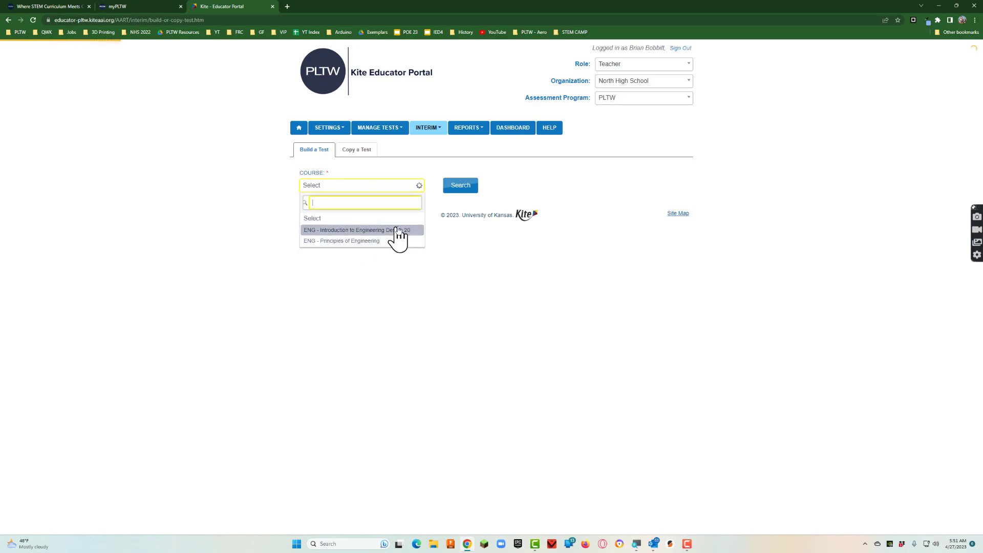
pyautogui.click(360, 230)
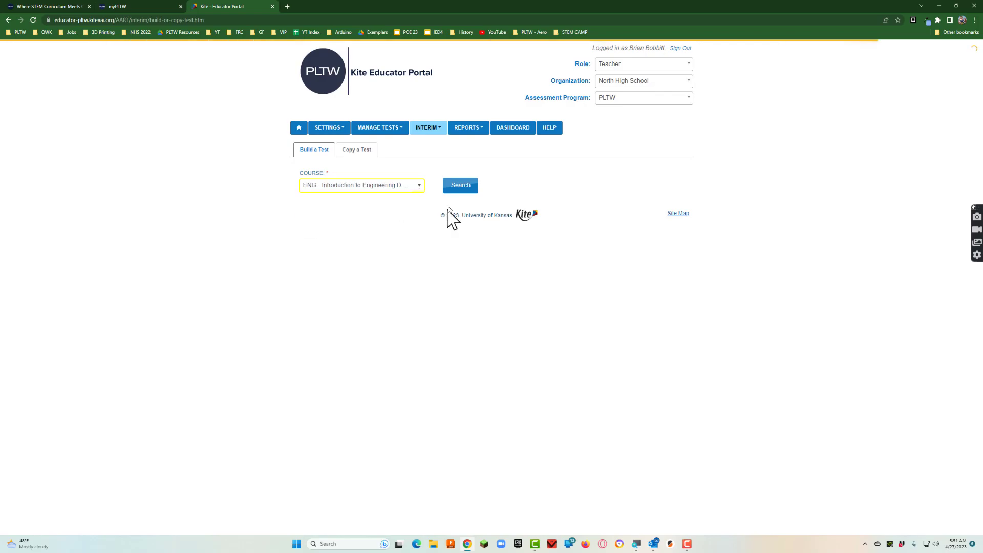
# Step: Load the available tests for the Introduction to Engineering Design course
pyautogui.click(460, 185)
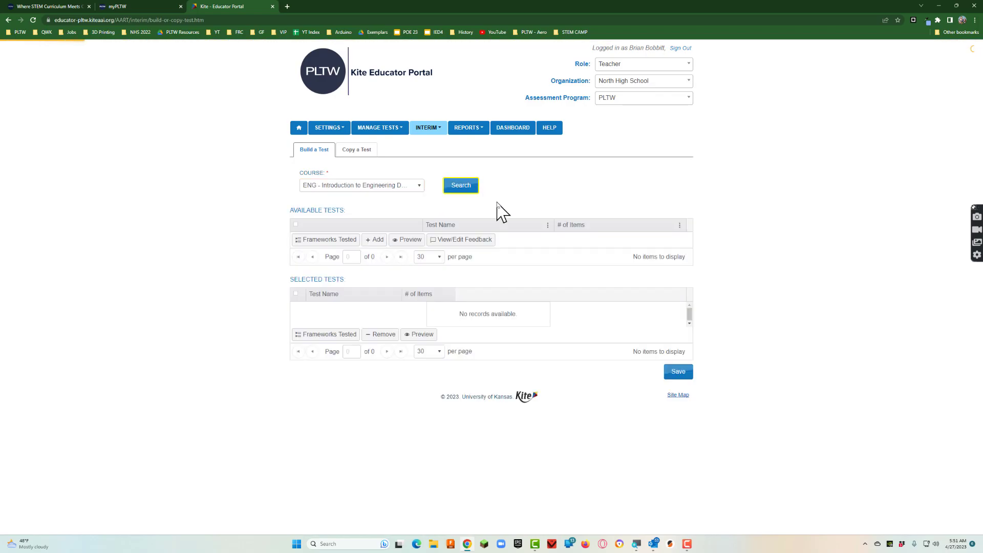
pyautogui.click(460, 185)
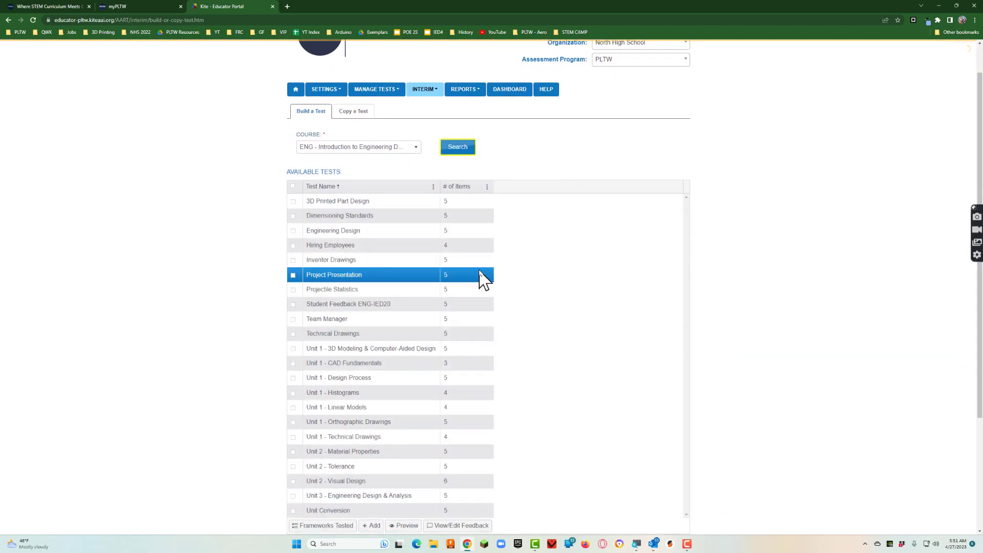
pyautogui.scroll(-3)
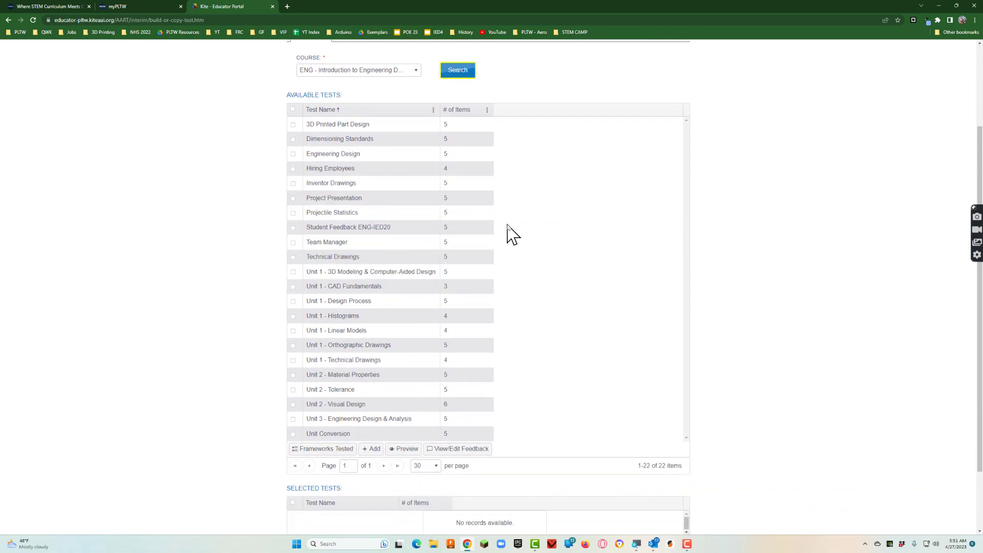
pyautogui.click(331, 182)
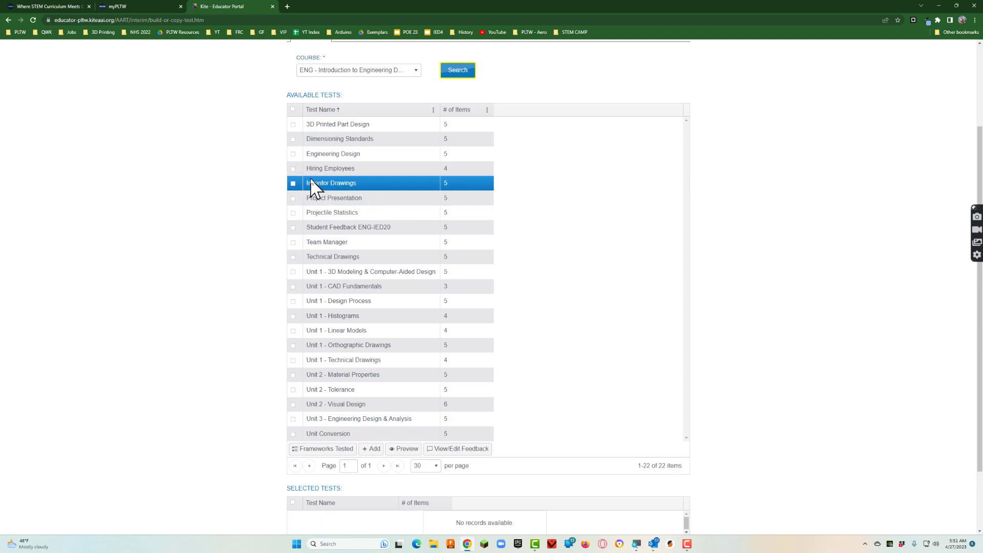
pyautogui.click(330, 168)
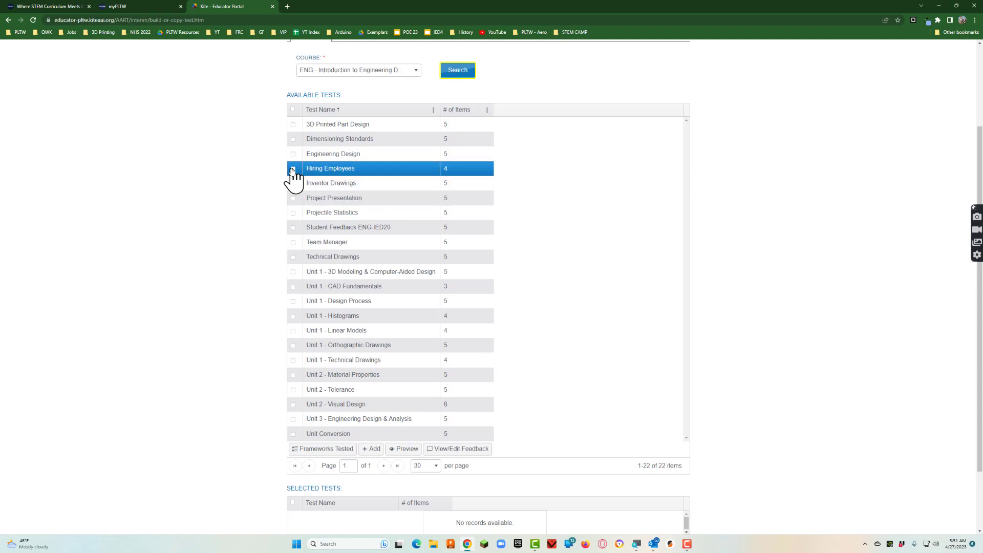
# Step: Add Hiring Employees and Team Manager to the selected tests
pyautogui.click(294, 169)
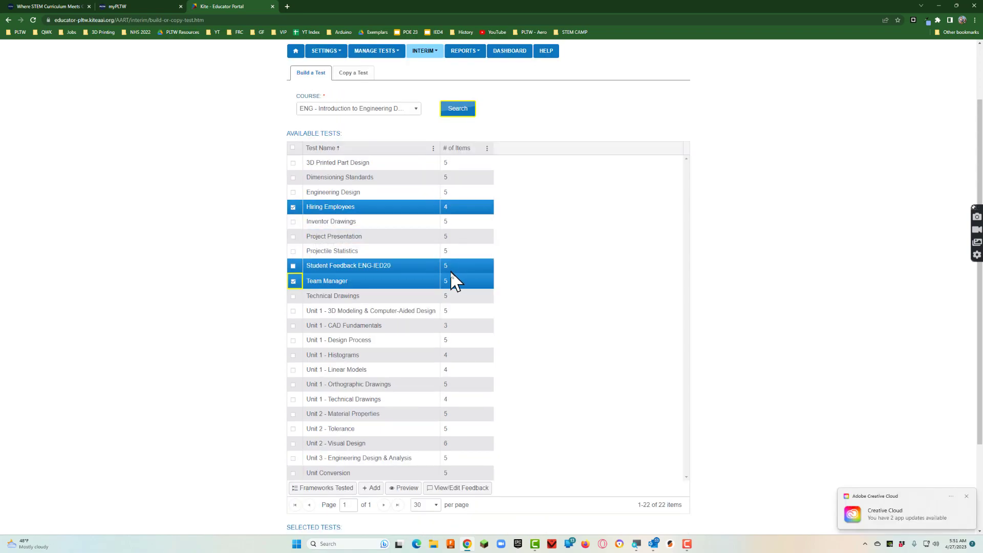
pyautogui.click(293, 266)
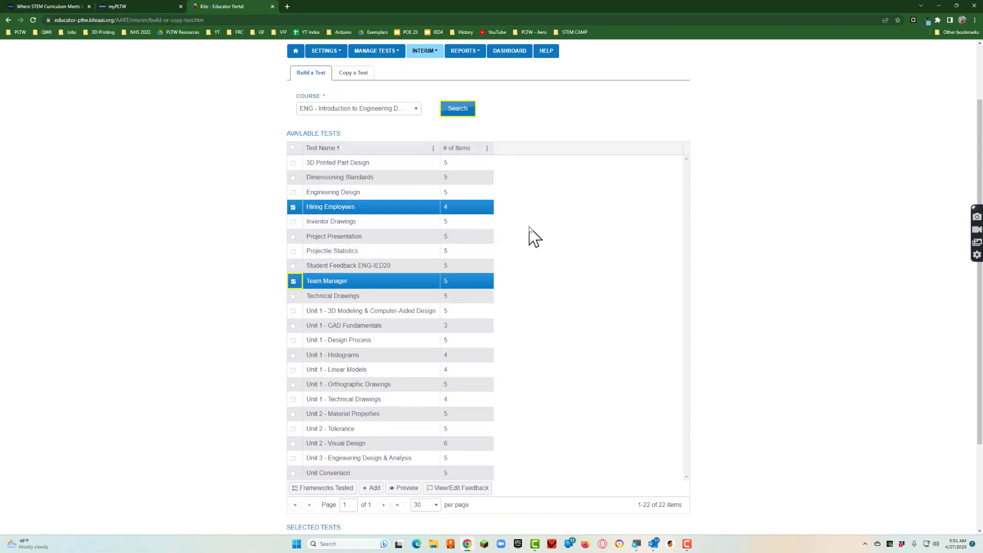
pyautogui.moveTo(540, 242)
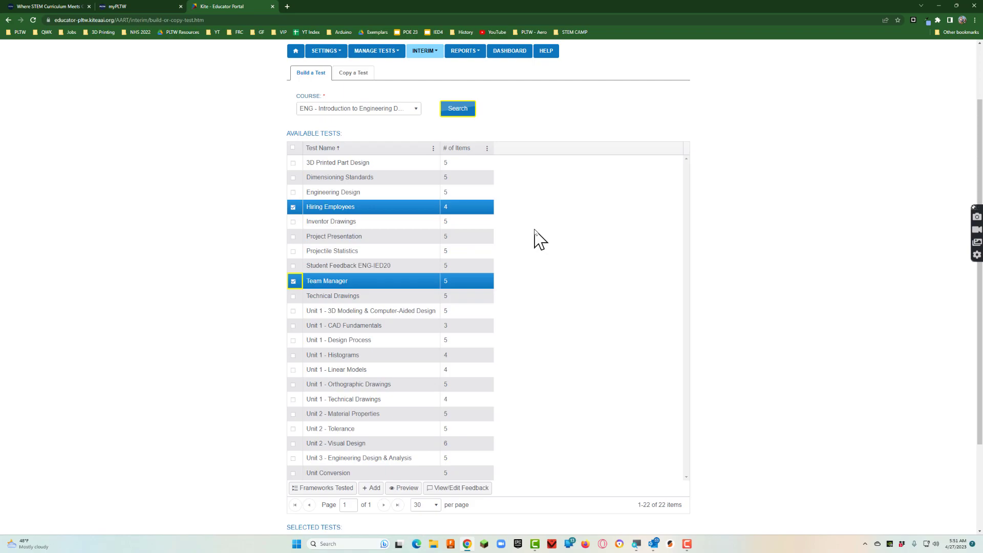
pyautogui.moveTo(595, 235)
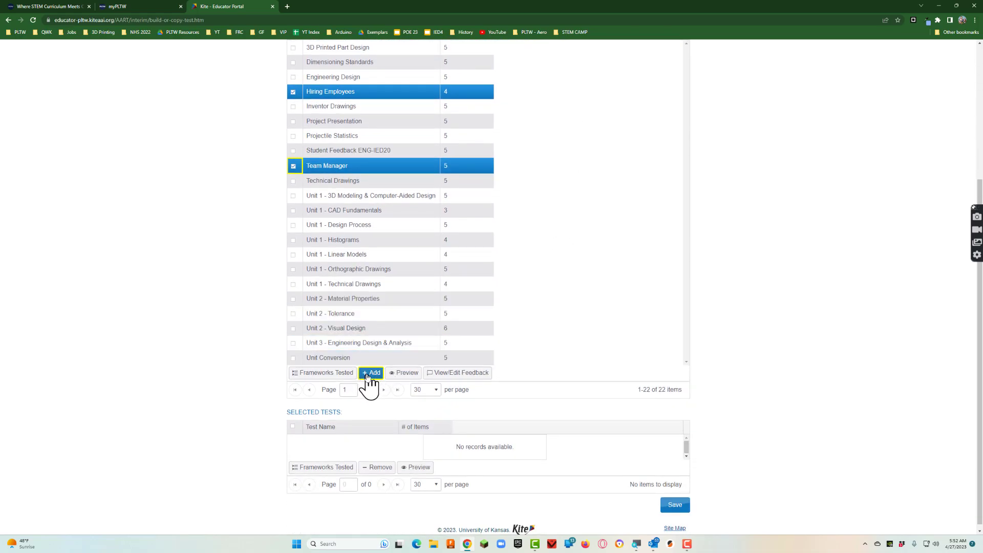
pyautogui.click(371, 372)
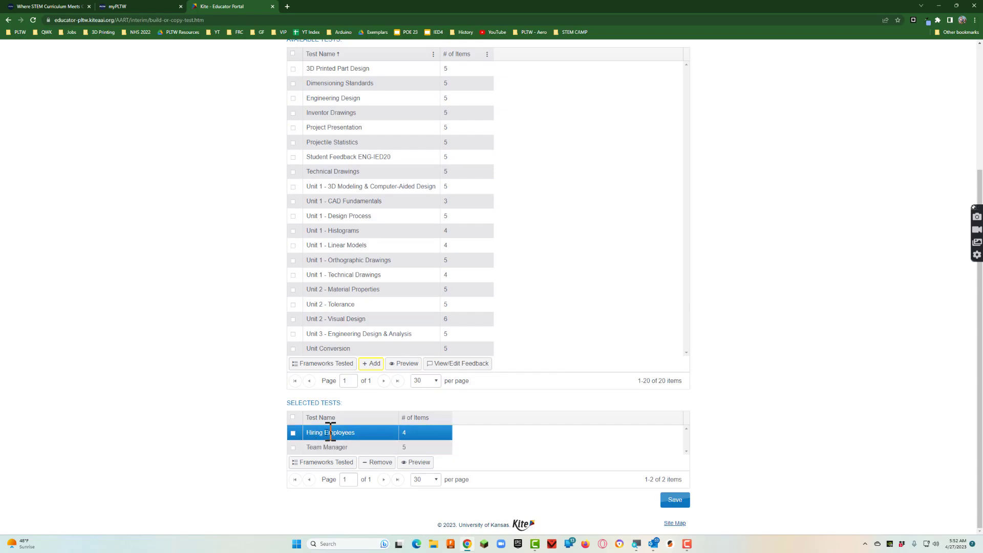
pyautogui.moveTo(444, 430)
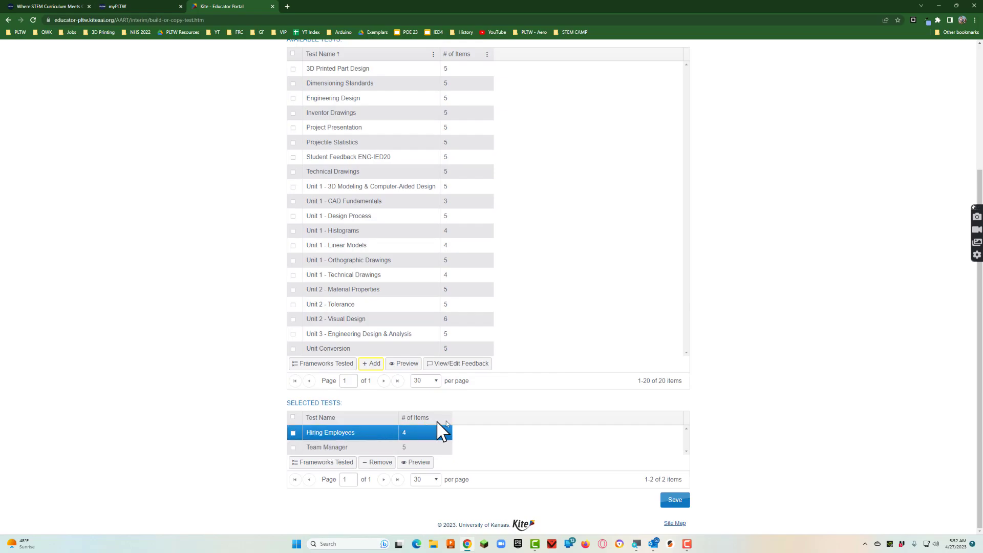
pyautogui.click(674, 500)
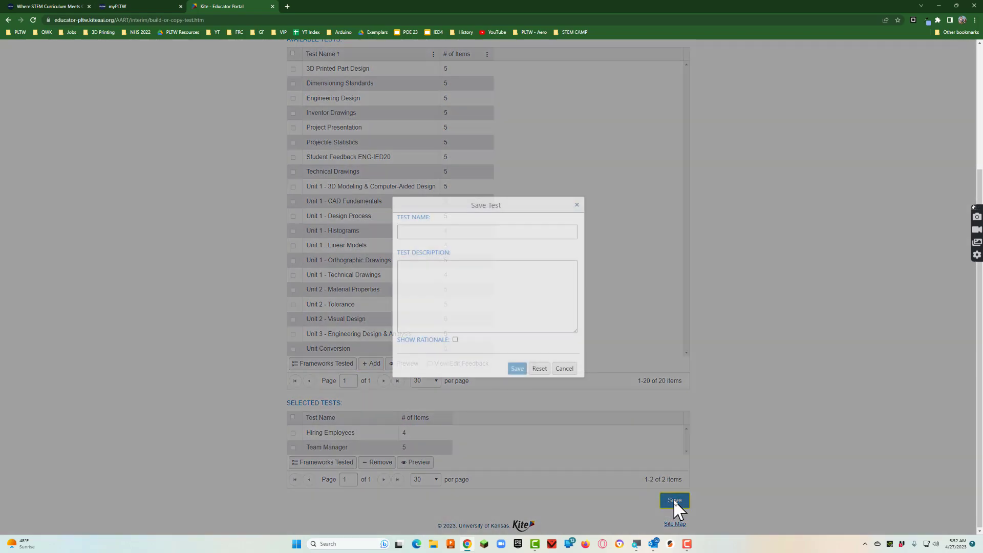
# Step: Name the test 'Ethical and Hiring' and describe it as HR related items and ethical reasoning
pyautogui.click(486, 205)
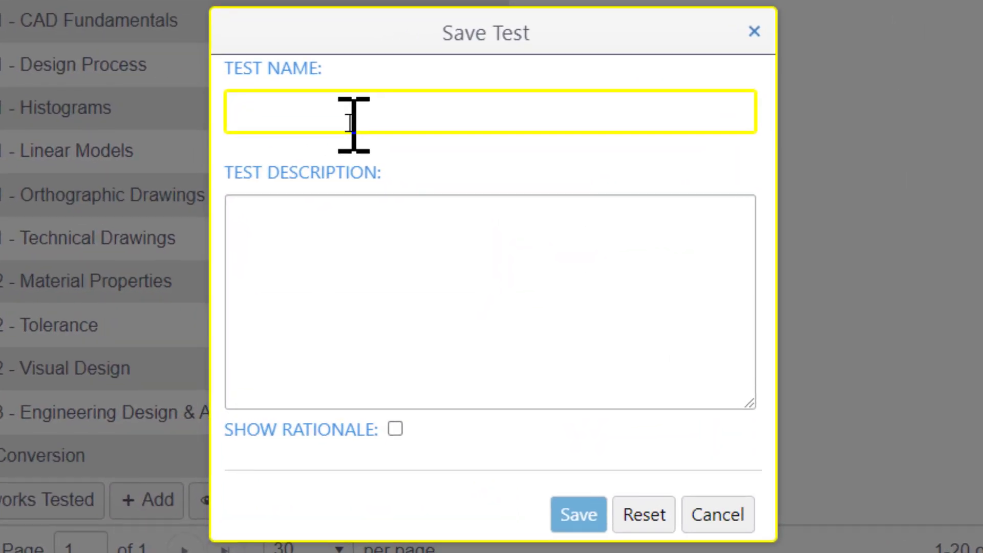
pyautogui.write('Ethical and Hir')
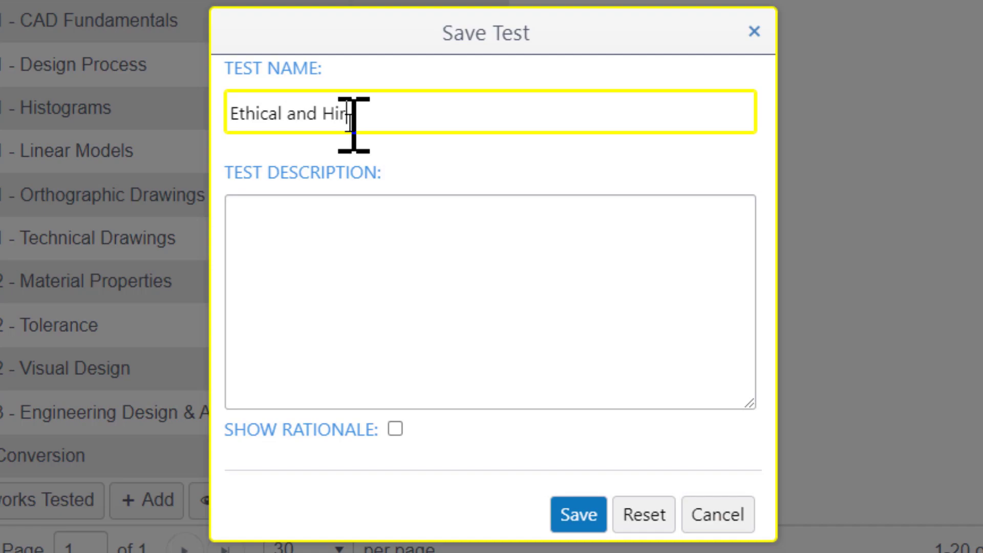
pyautogui.write('ing')
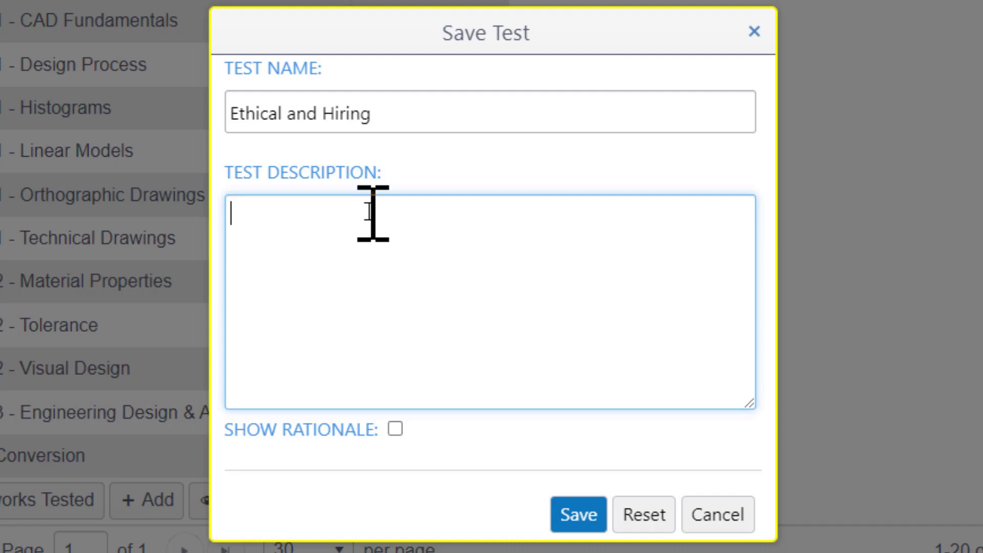
pyautogui.write('Test with most')
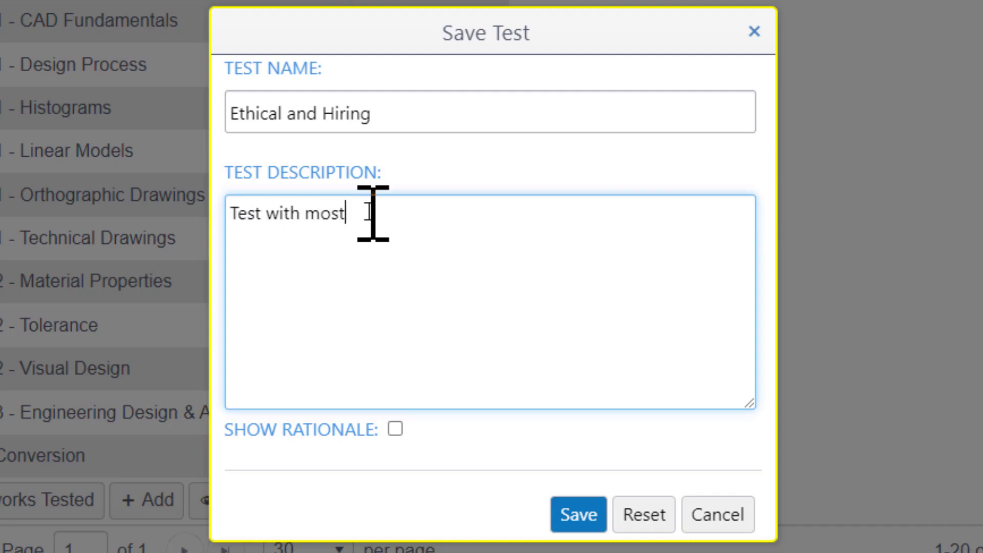
pyautogui.write('ly HR rel')
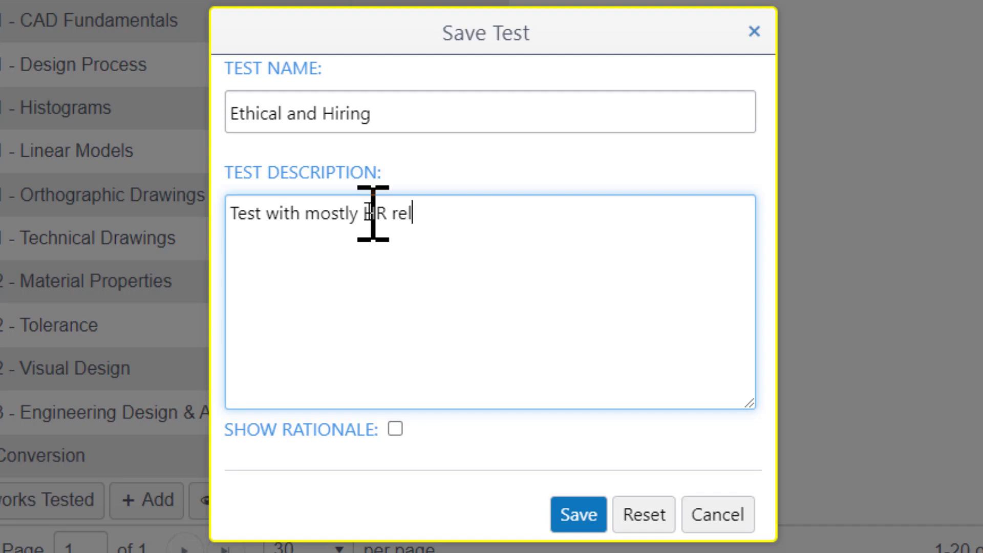
pyautogui.write('ated items')
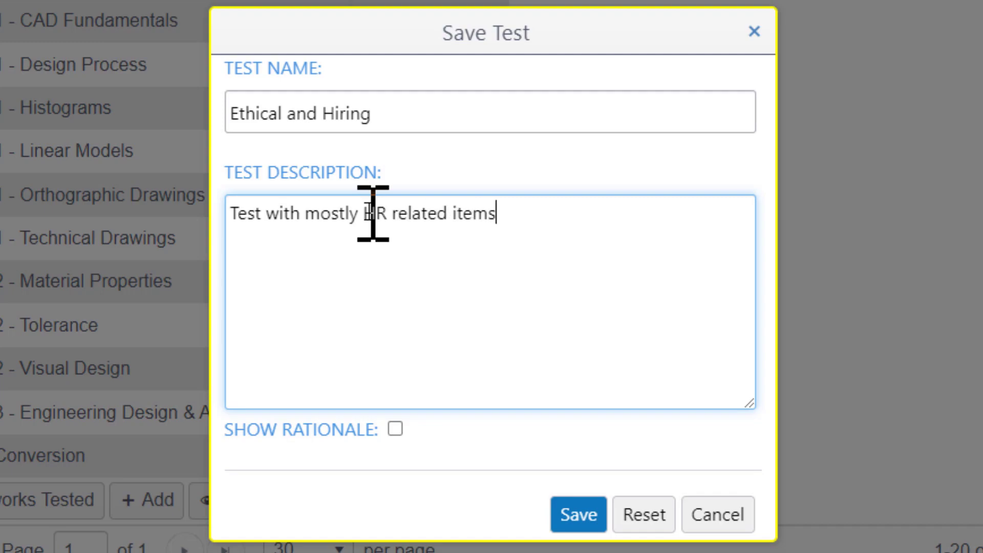
pyautogui.write('as well as ethic')
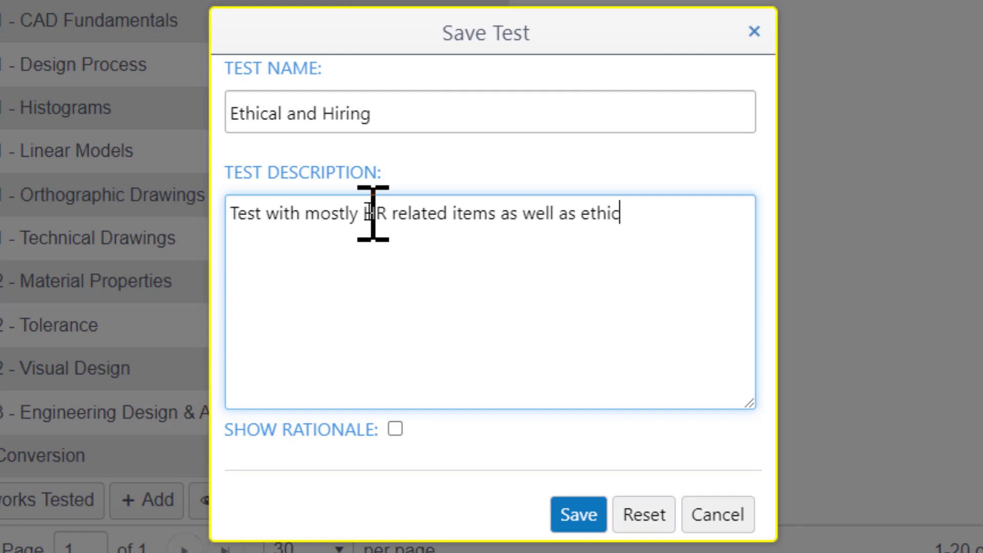
pyautogui.write('al reasoning.')
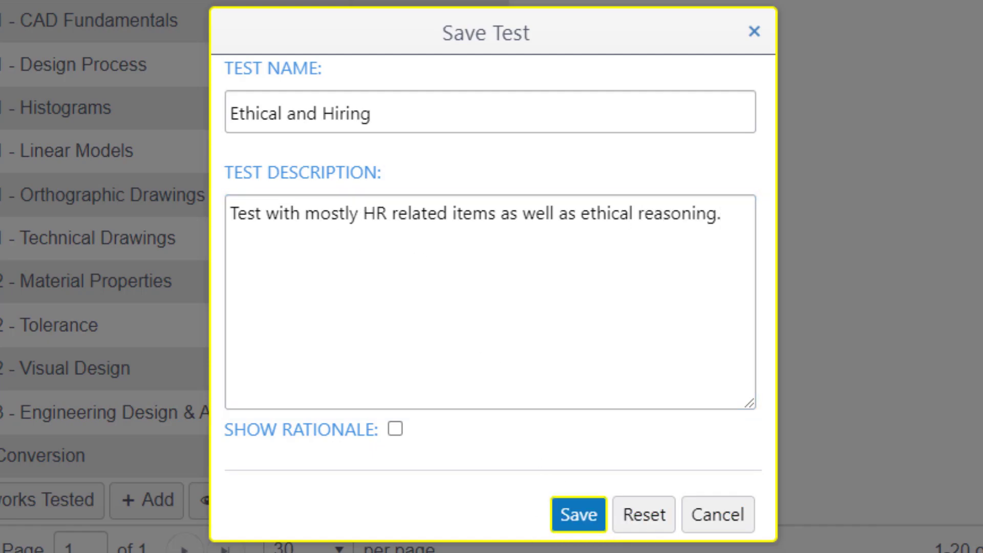
# Step: Save the Ethical and Hiring test and dismiss the success message
pyautogui.click(577, 514)
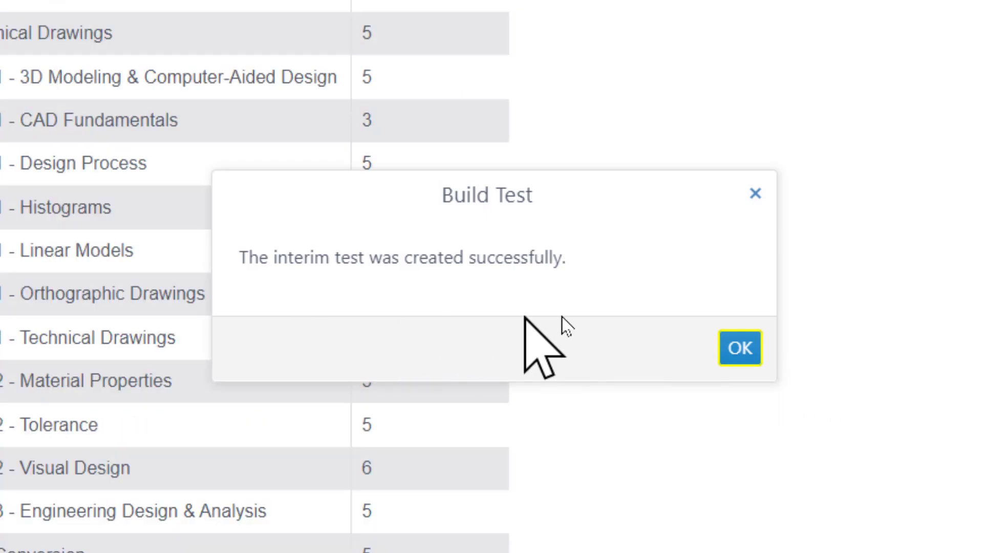
pyautogui.click(738, 348)
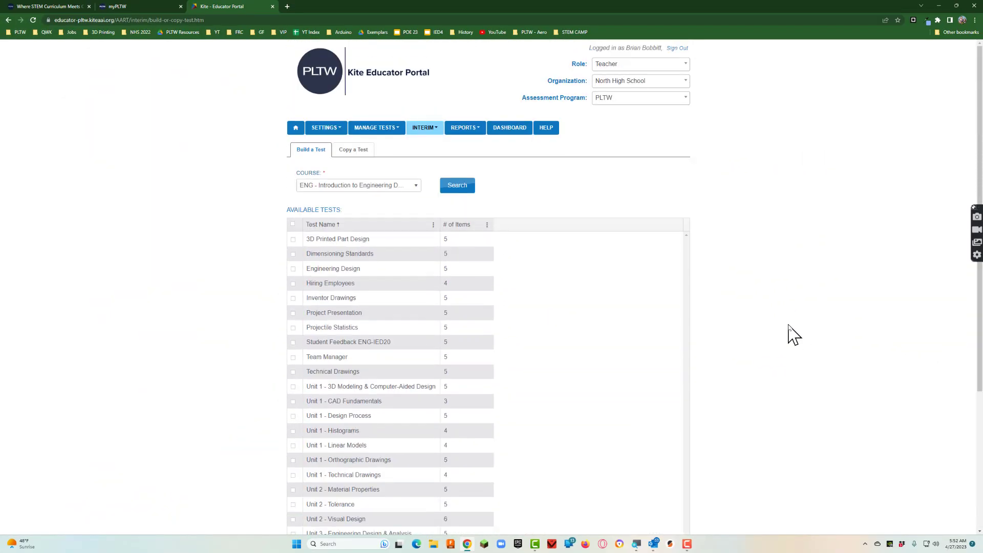
pyautogui.scroll(-3)
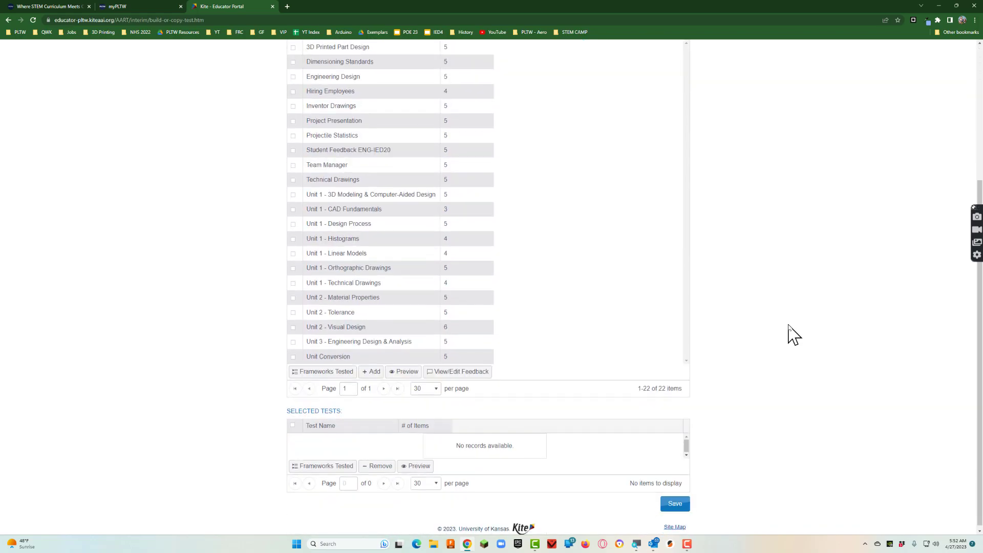
pyautogui.moveTo(436, 461)
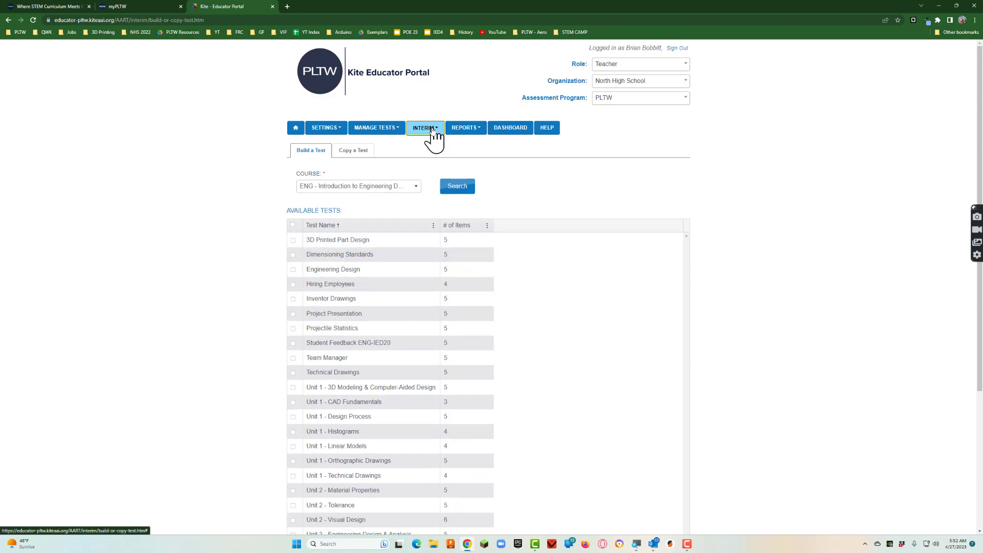
# Step: Search the school's tests under Interim > Assign Tests and select Ethical and Hiring
pyautogui.click(425, 127)
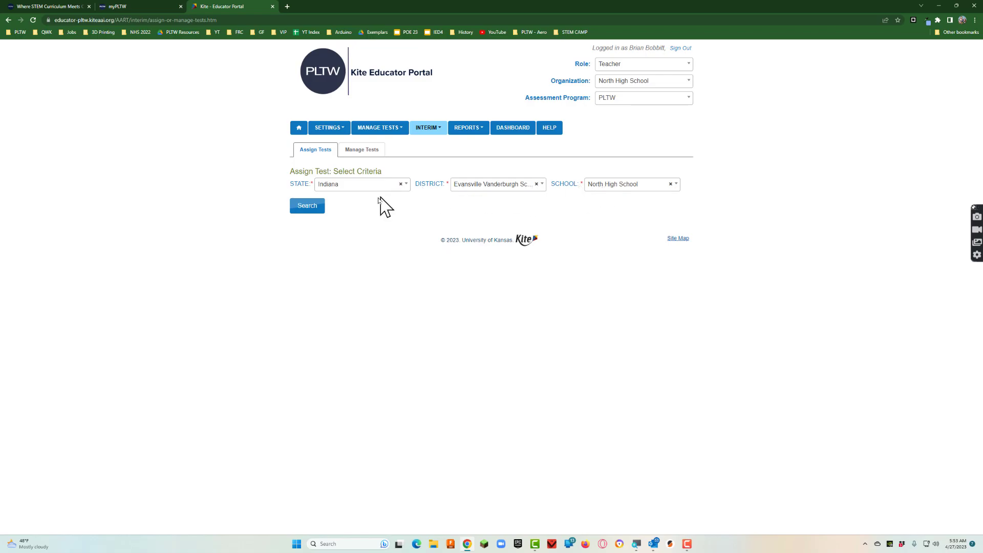
pyautogui.click(307, 206)
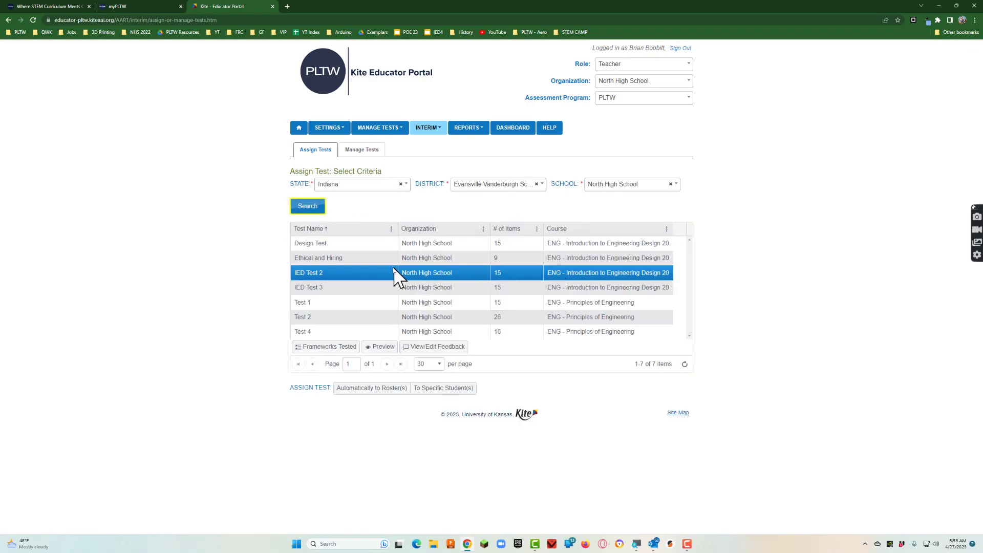
pyautogui.click(303, 316)
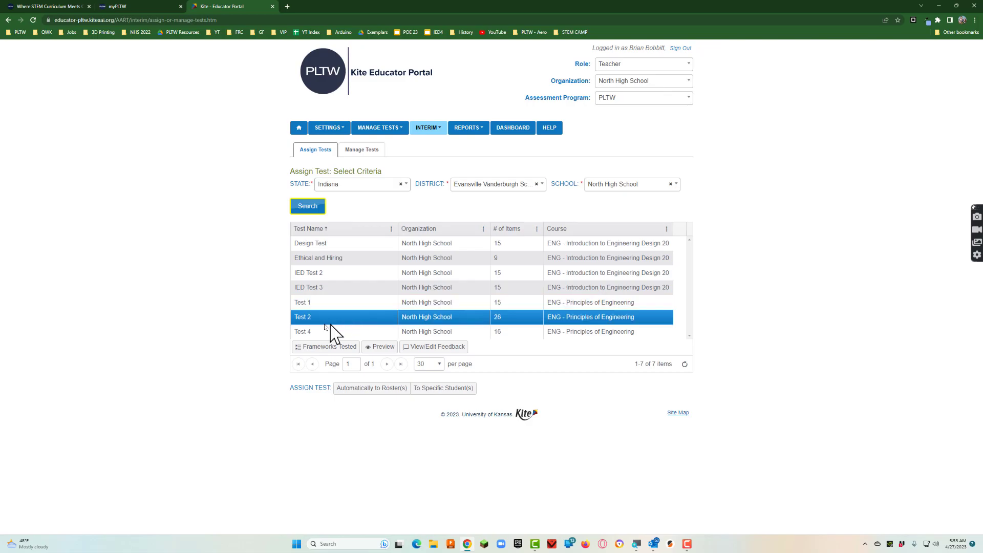
pyautogui.click(345, 258)
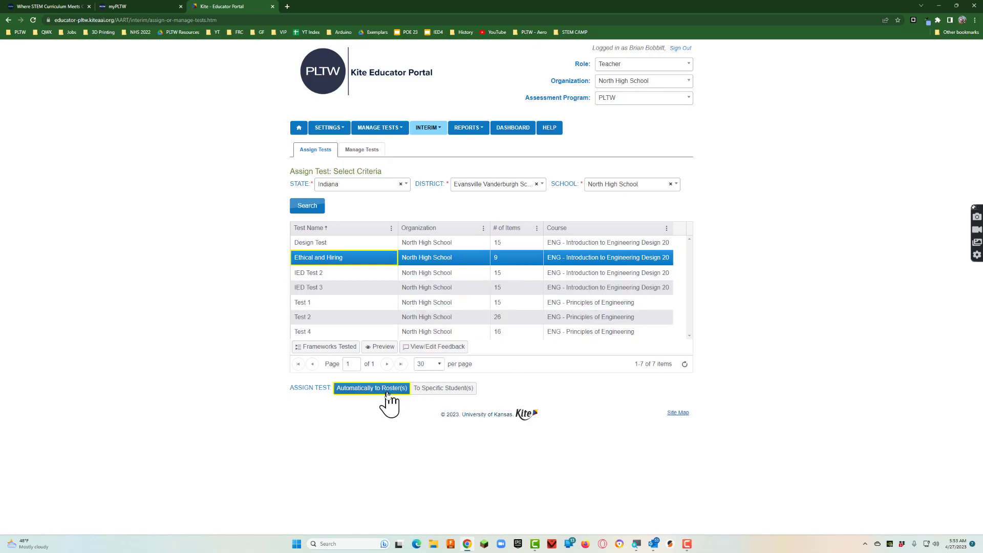
# Step: Set Ethical and Hiring to 'Automatically to Roster(s)', leaving the roster field empty
pyautogui.click(372, 387)
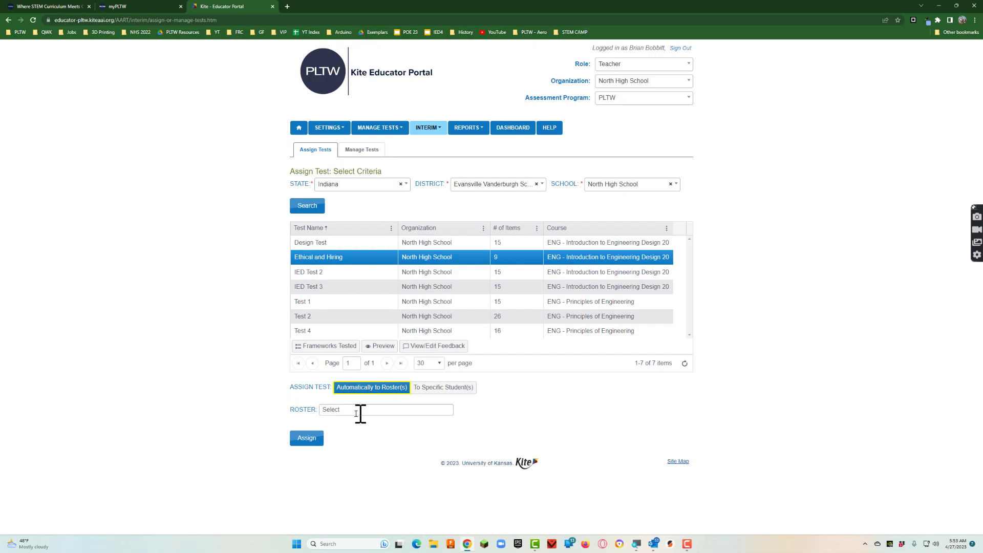
pyautogui.click(386, 410)
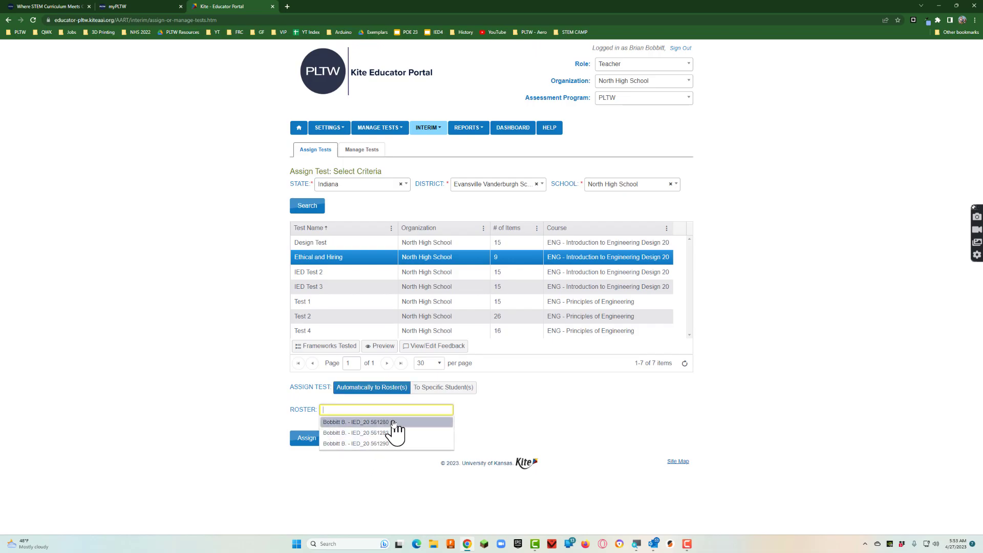
pyautogui.click(441, 388)
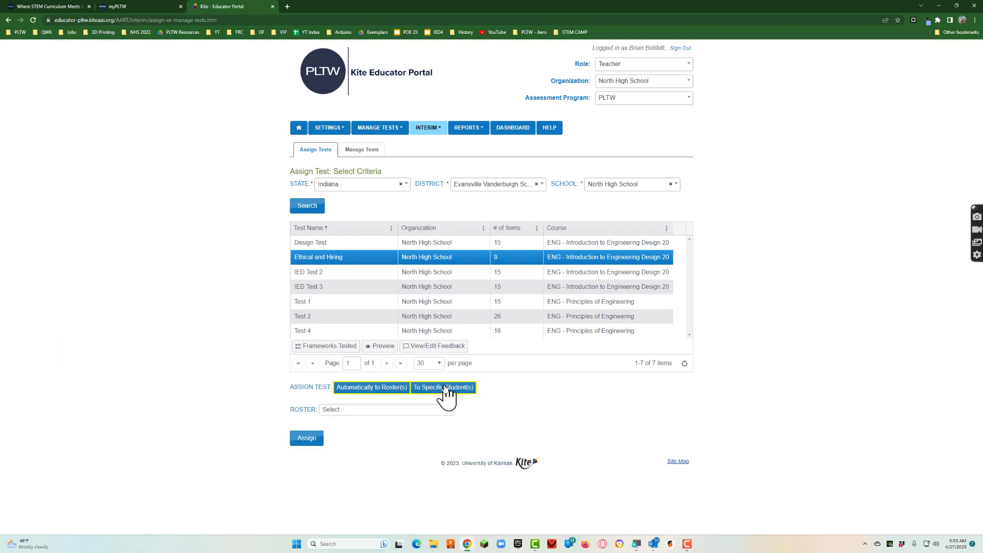
pyautogui.click(372, 387)
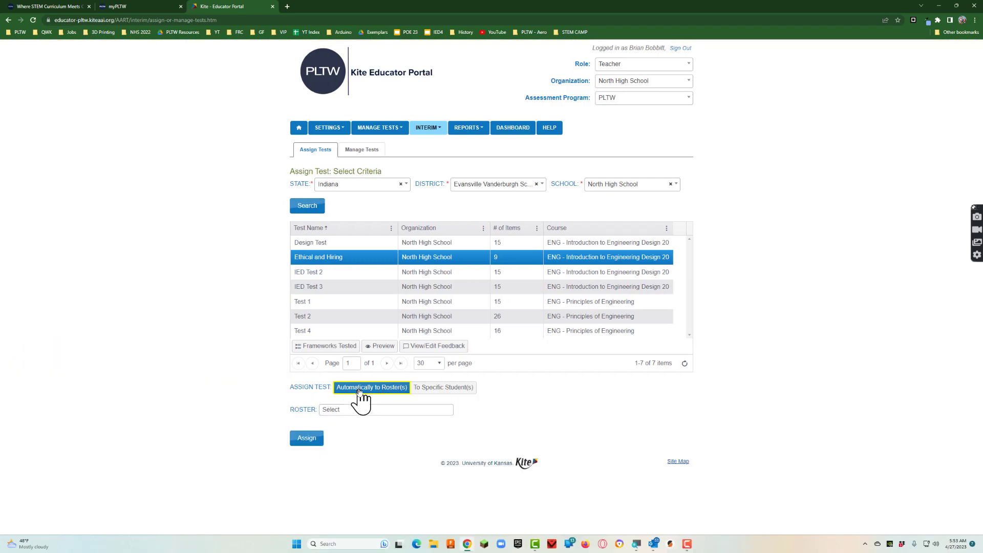
pyautogui.click(385, 410)
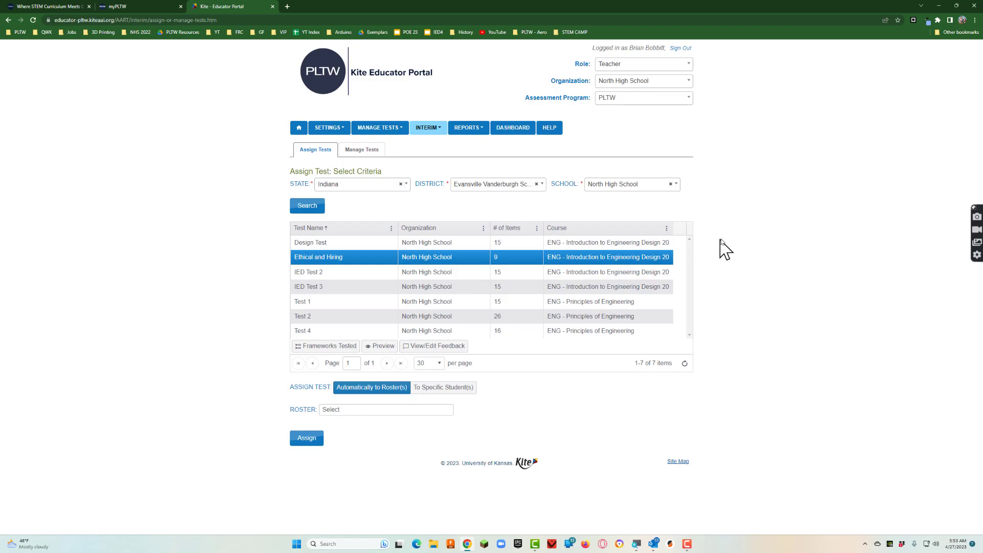
pyautogui.moveTo(757, 165)
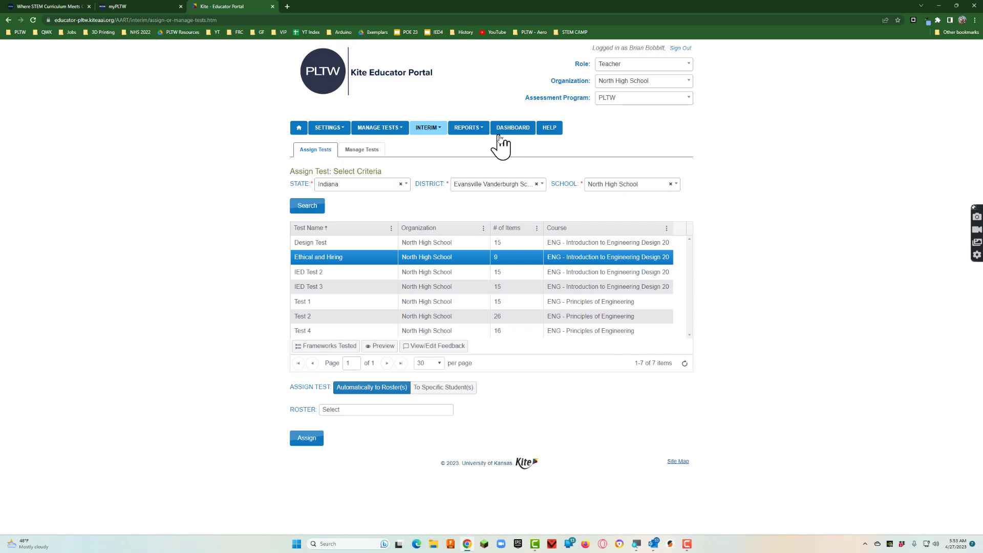
# Step: Return to the portal home and go to Manage Tests > Test Coordination
pyautogui.click(296, 129)
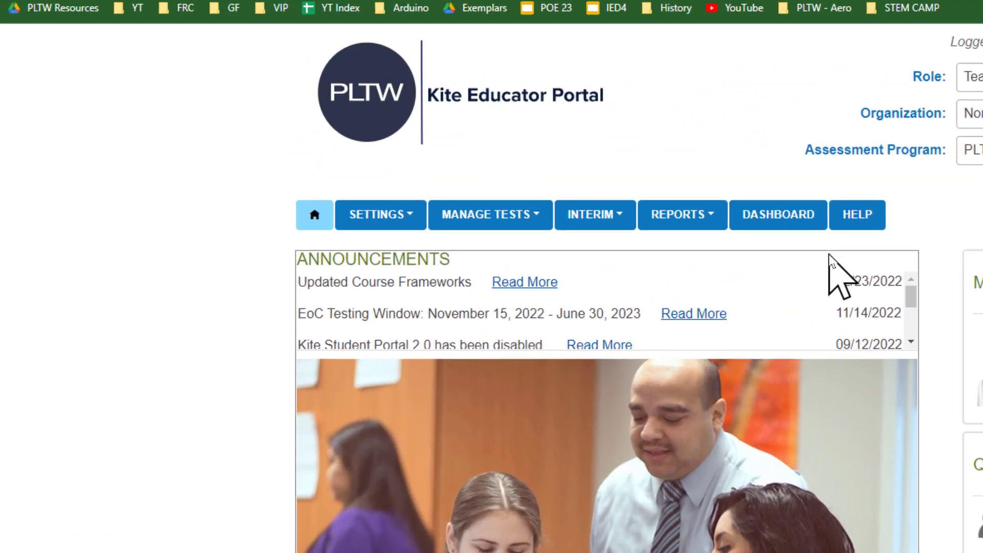
pyautogui.click(486, 214)
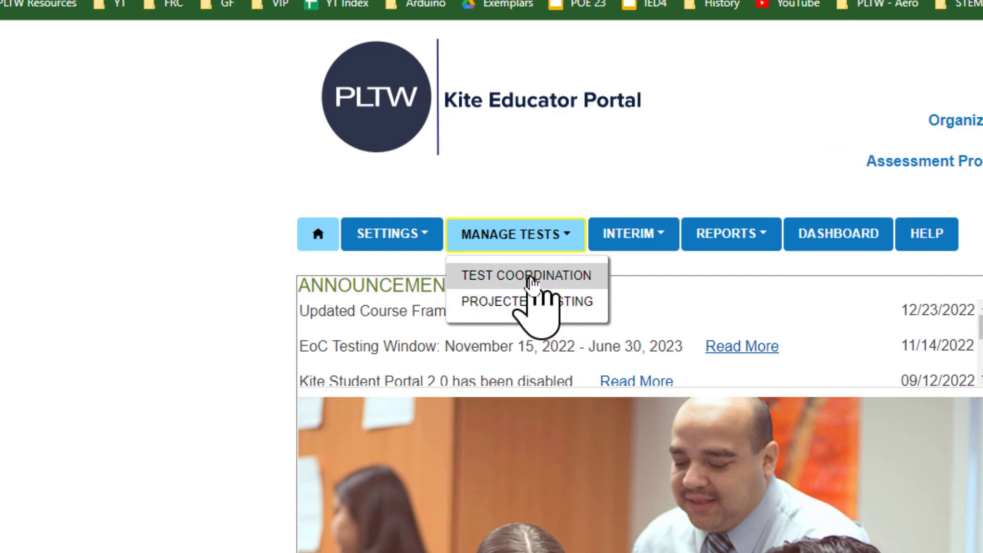
pyautogui.click(520, 276)
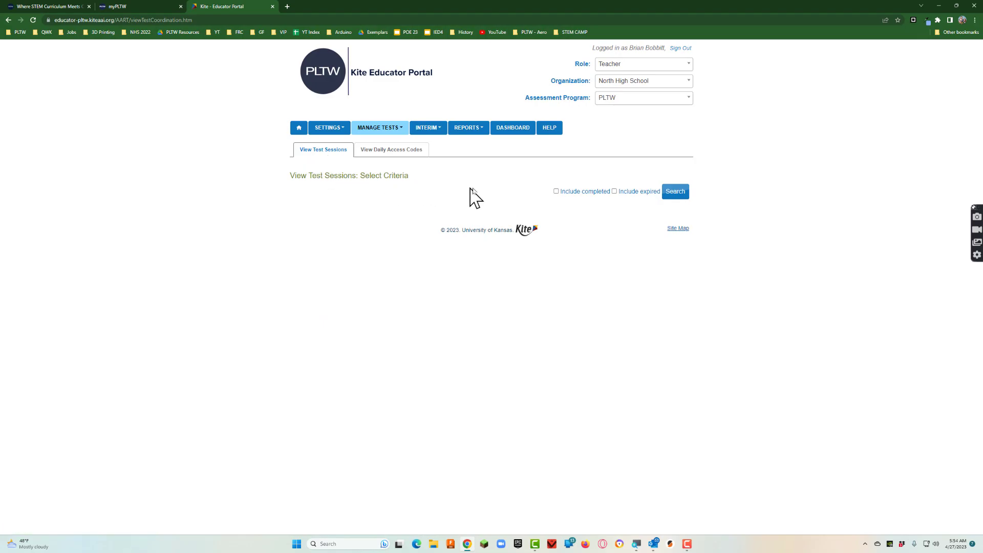
pyautogui.moveTo(390, 149)
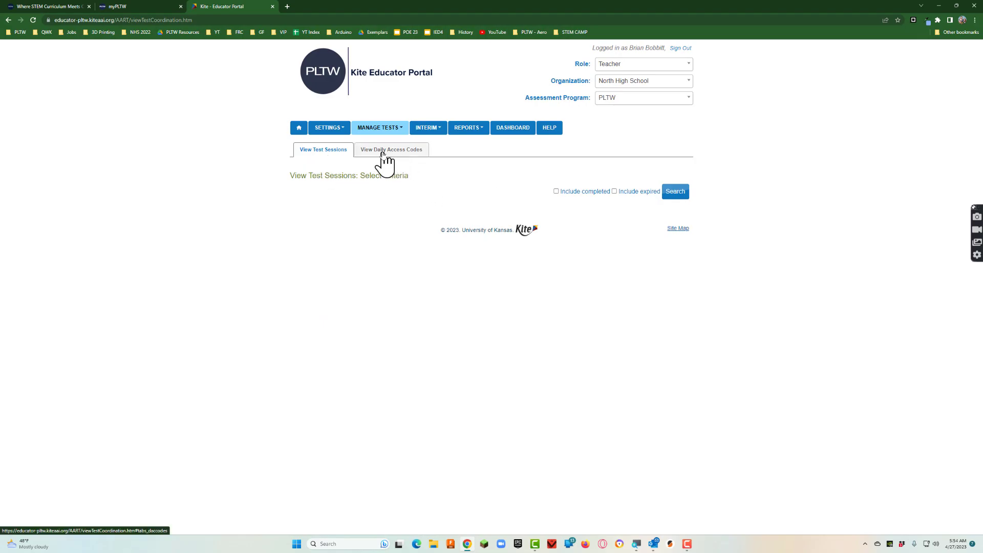
# Step: Open View Daily Access Codes and accept the EoC Security Agreement
pyautogui.click(391, 149)
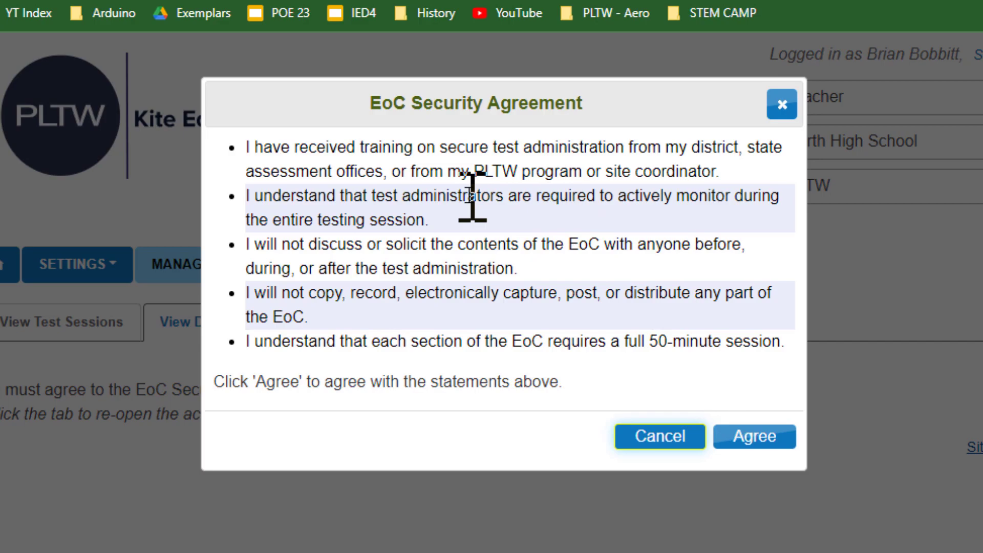
pyautogui.moveTo(718, 417)
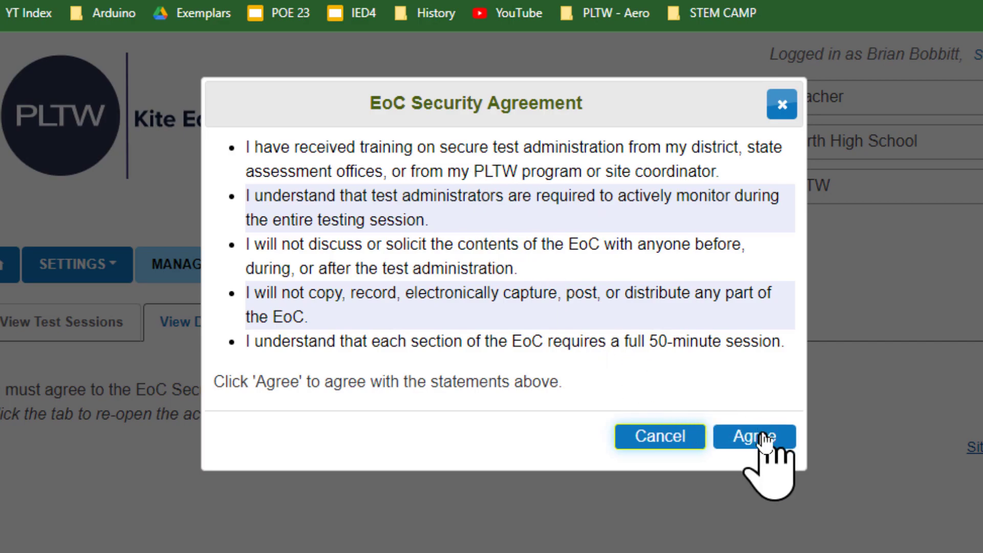
pyautogui.click(754, 436)
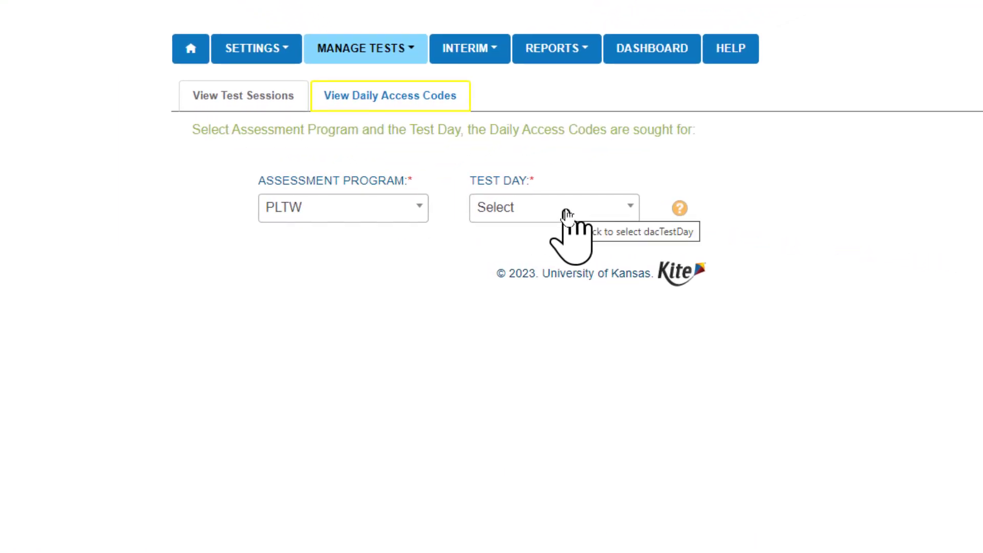
# Step: Pick Thursday 04/27/2023 as the test day to list daily access codes
pyautogui.click(344, 208)
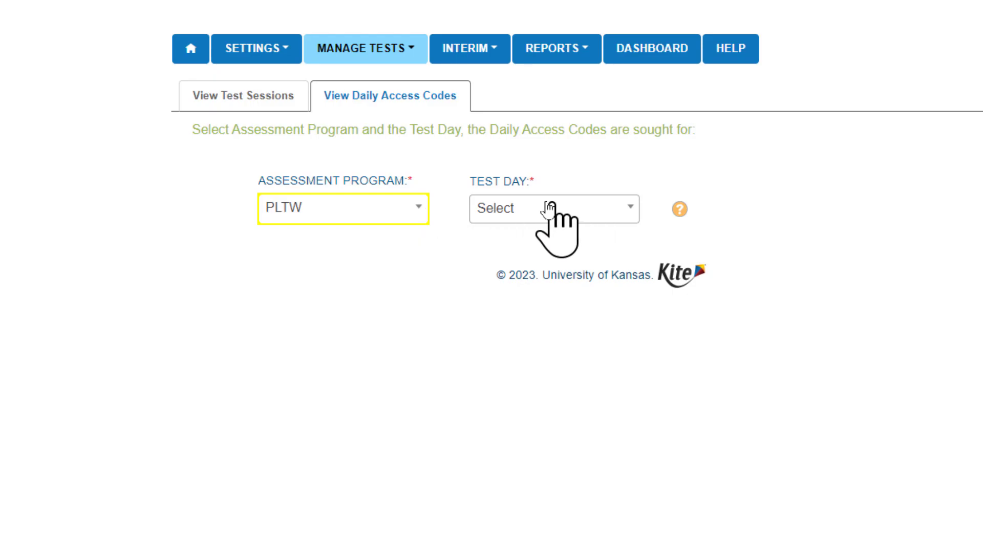
pyautogui.click(554, 208)
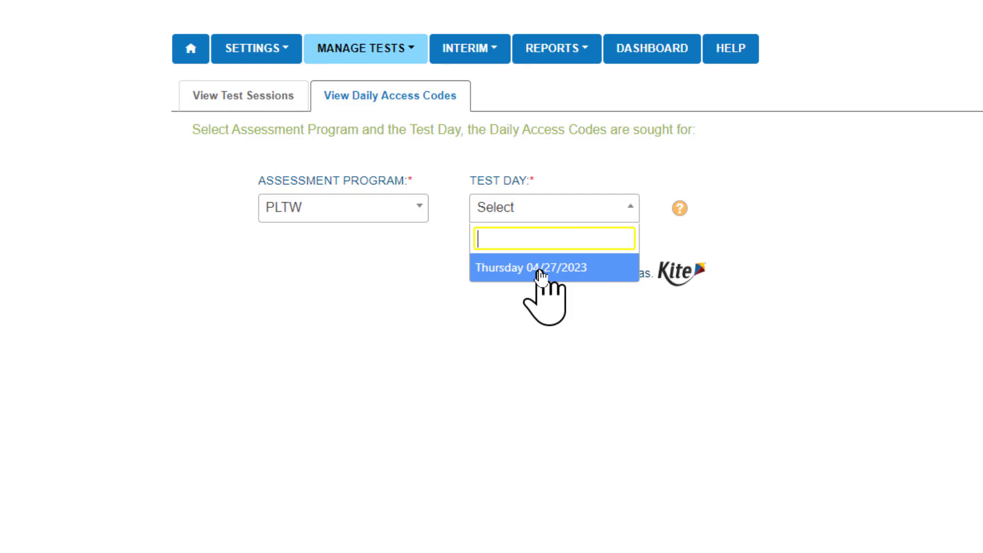
pyautogui.click(531, 268)
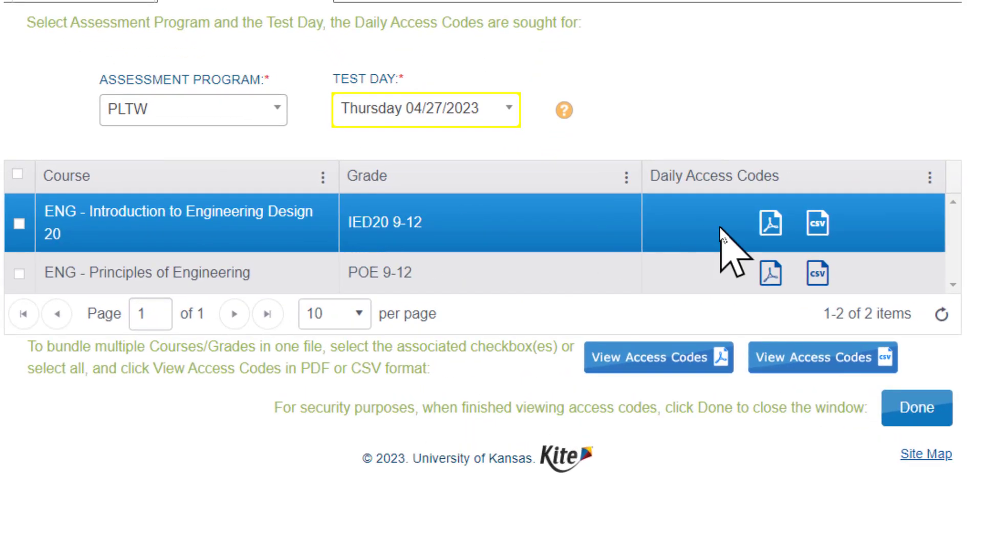
pyautogui.moveTo(769, 224)
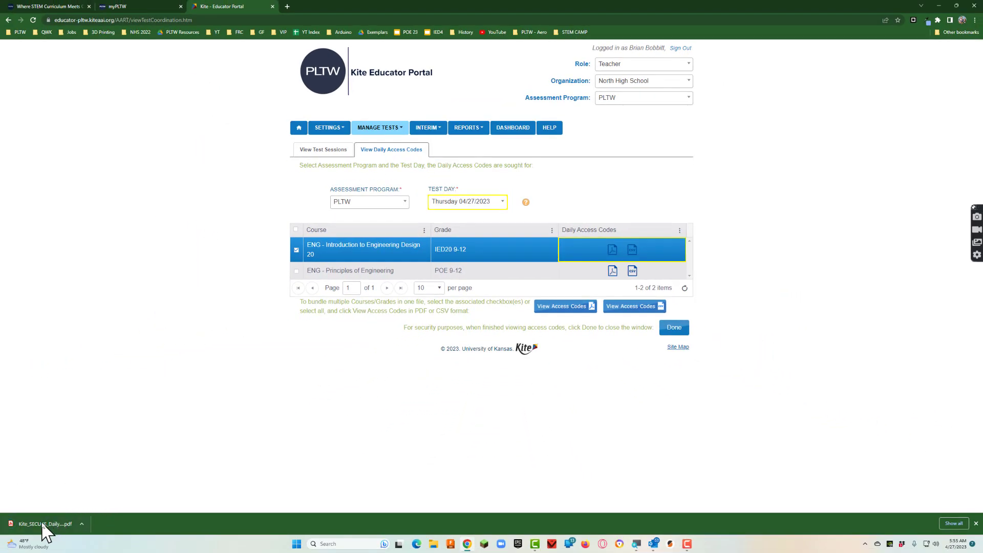
pyautogui.moveTo(44, 524)
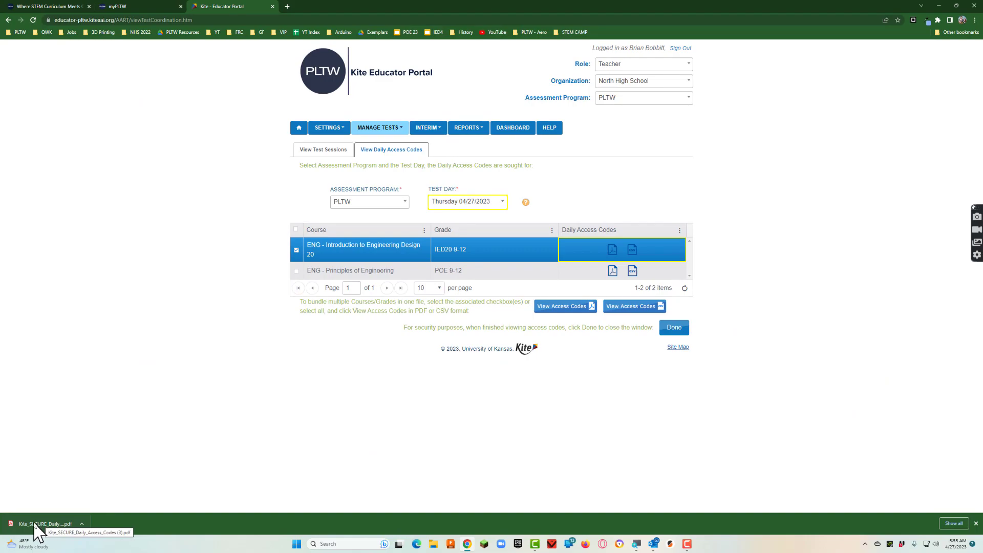
# Step: Open the downloaded Kite_SECURE_Daily_Access_Codes (3).pdf to view the Stage 1 and Stage 2 codes
pyautogui.click(44, 523)
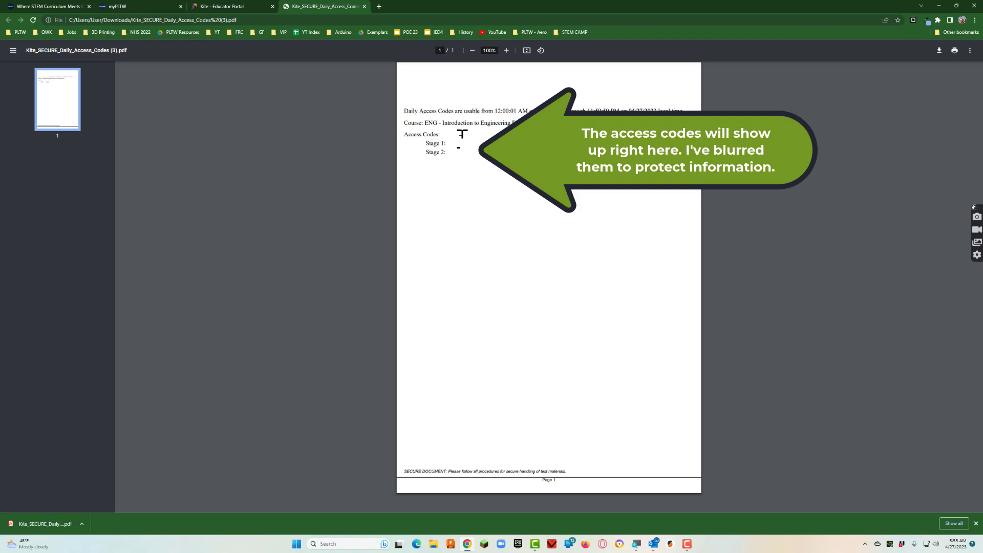
pyautogui.moveTo(500, 113)
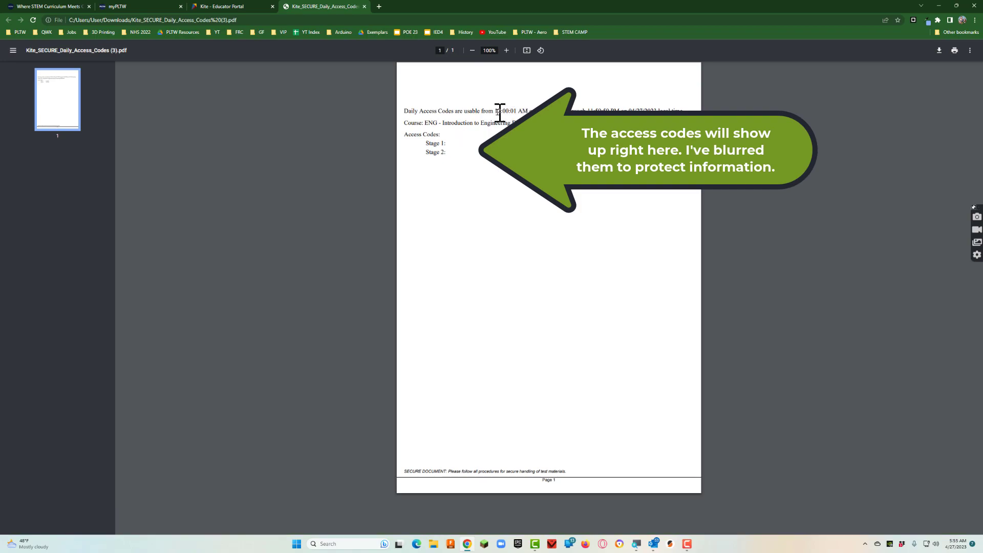
pyautogui.moveTo(498, 111); pyautogui.dragTo(618, 111)
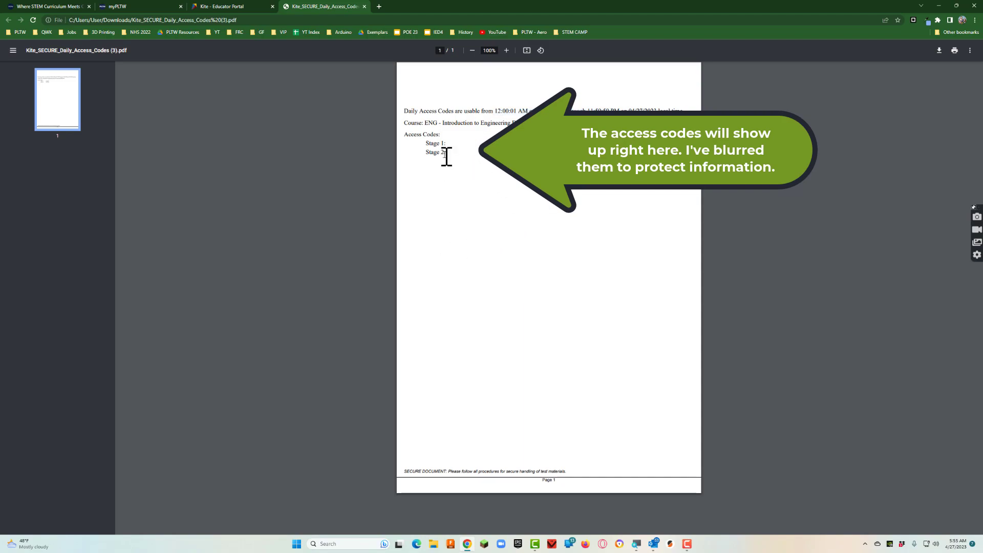
pyautogui.moveTo(505, 176)
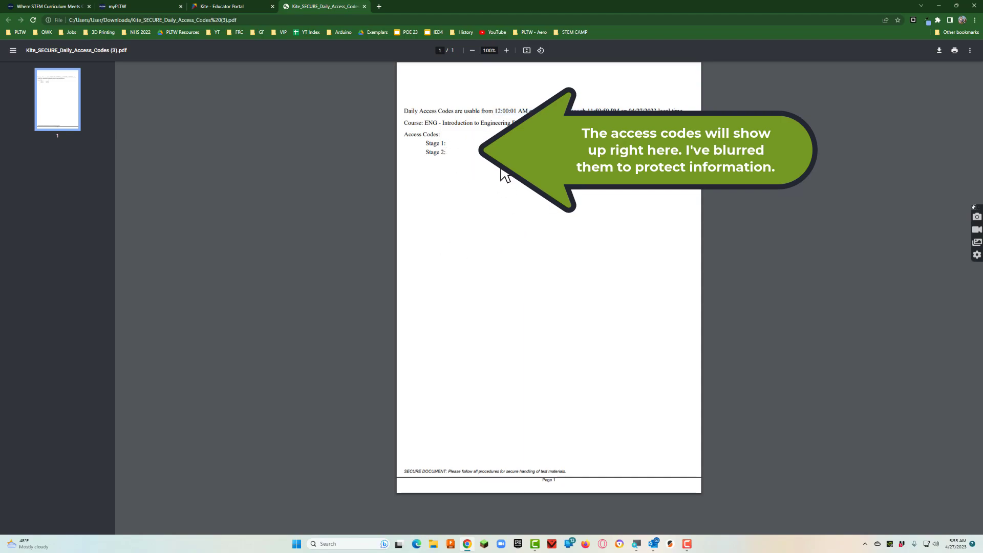
pyautogui.moveTo(498, 171)
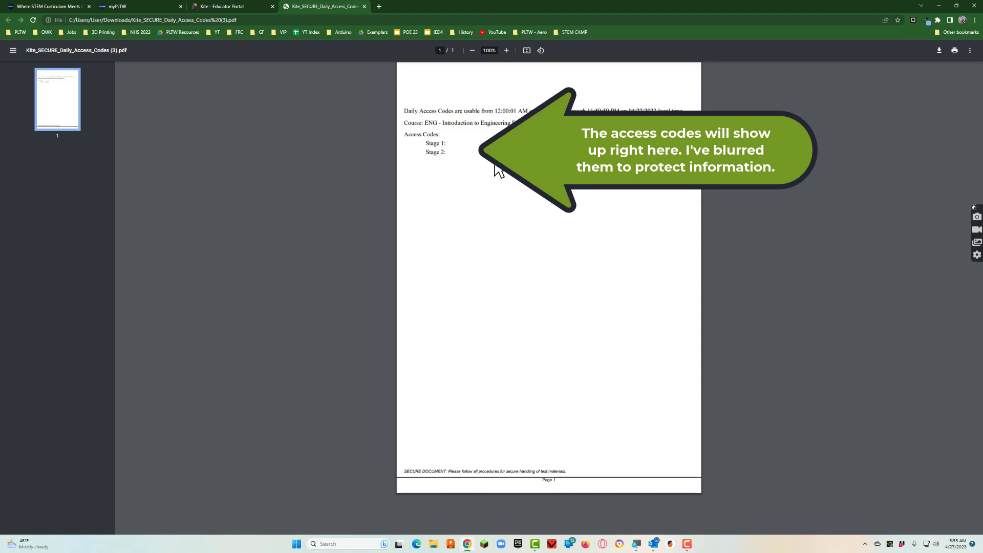
pyautogui.moveTo(498, 171)
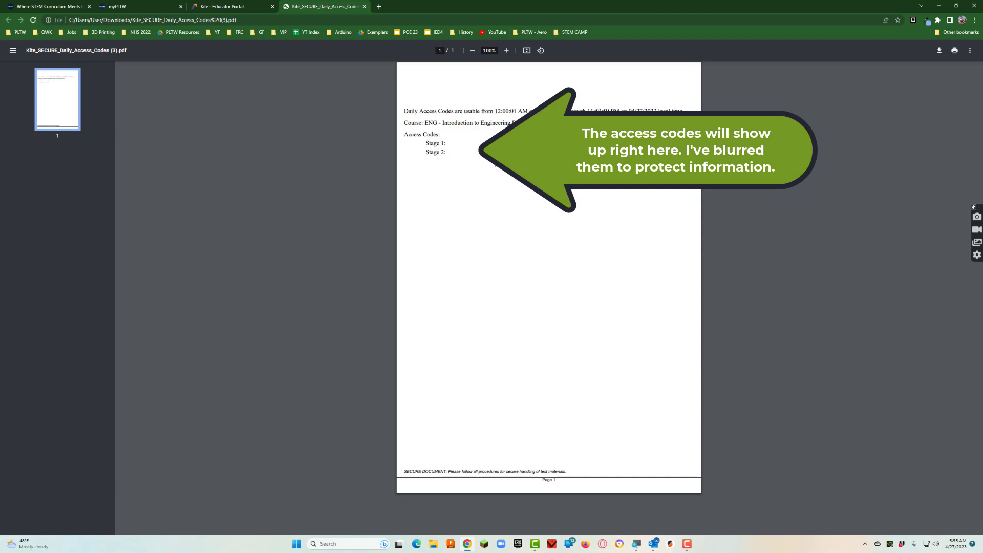